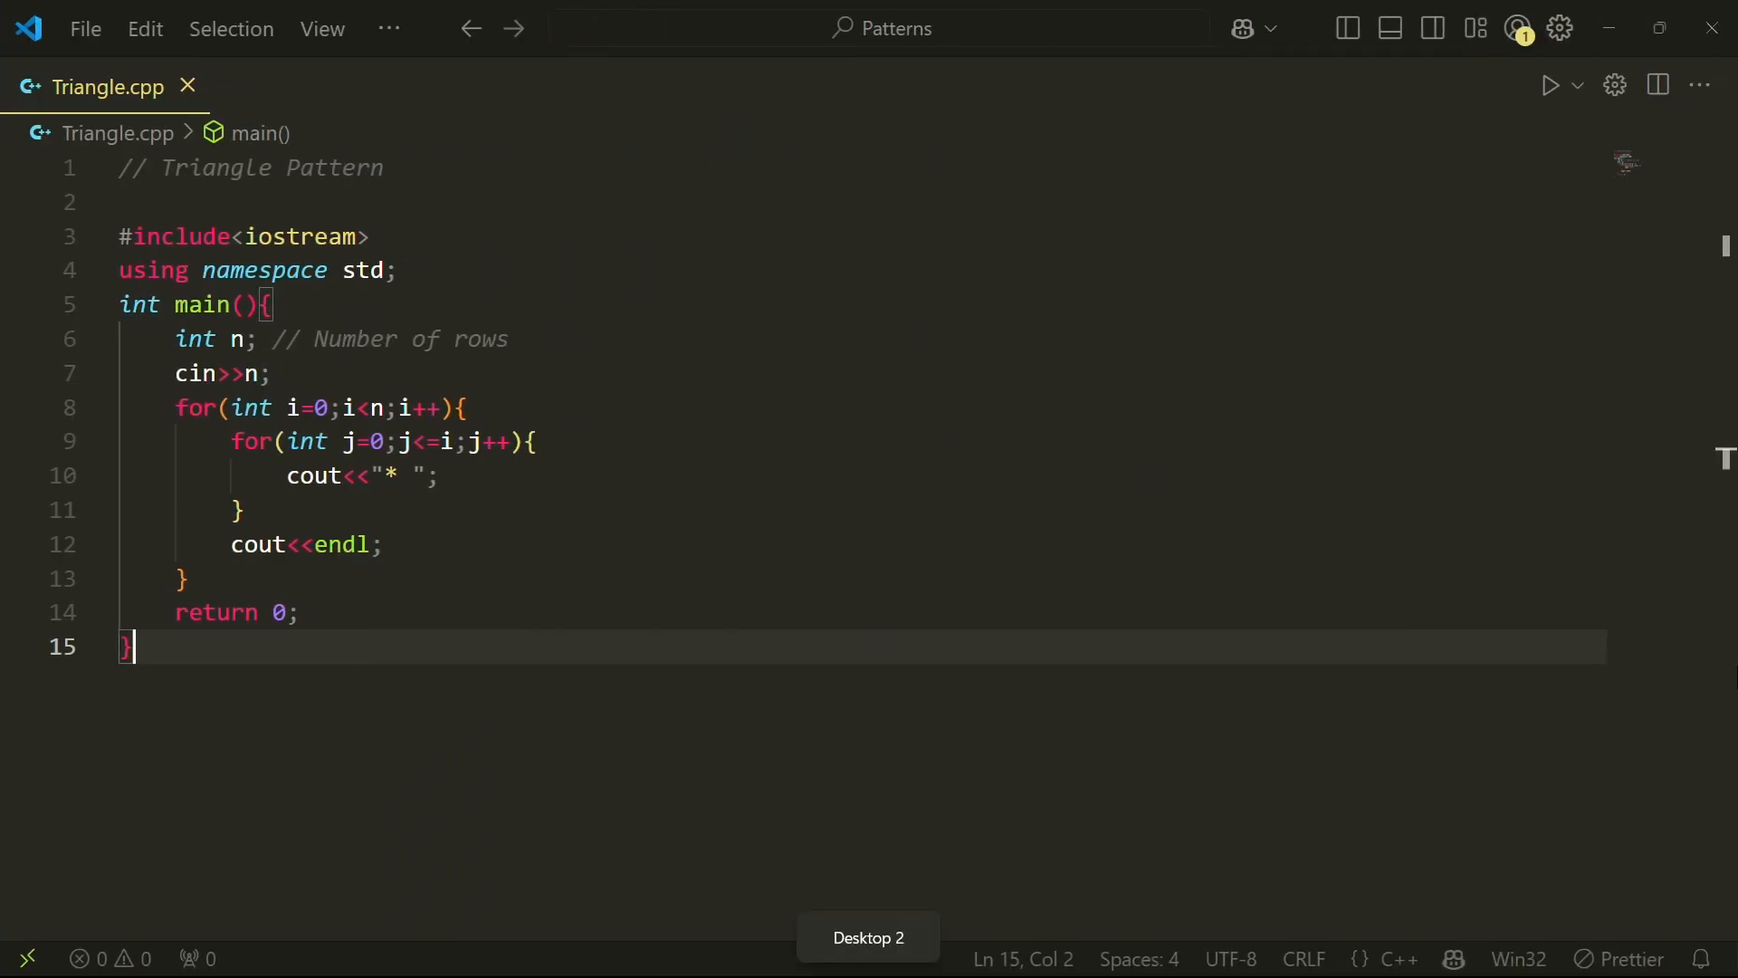
- Write the outer row loop with inner space (j) and star (k) loops and cout<<endl in Pyramid.cpp
{"action": "left_click", "coordinate": [1552, 85]}
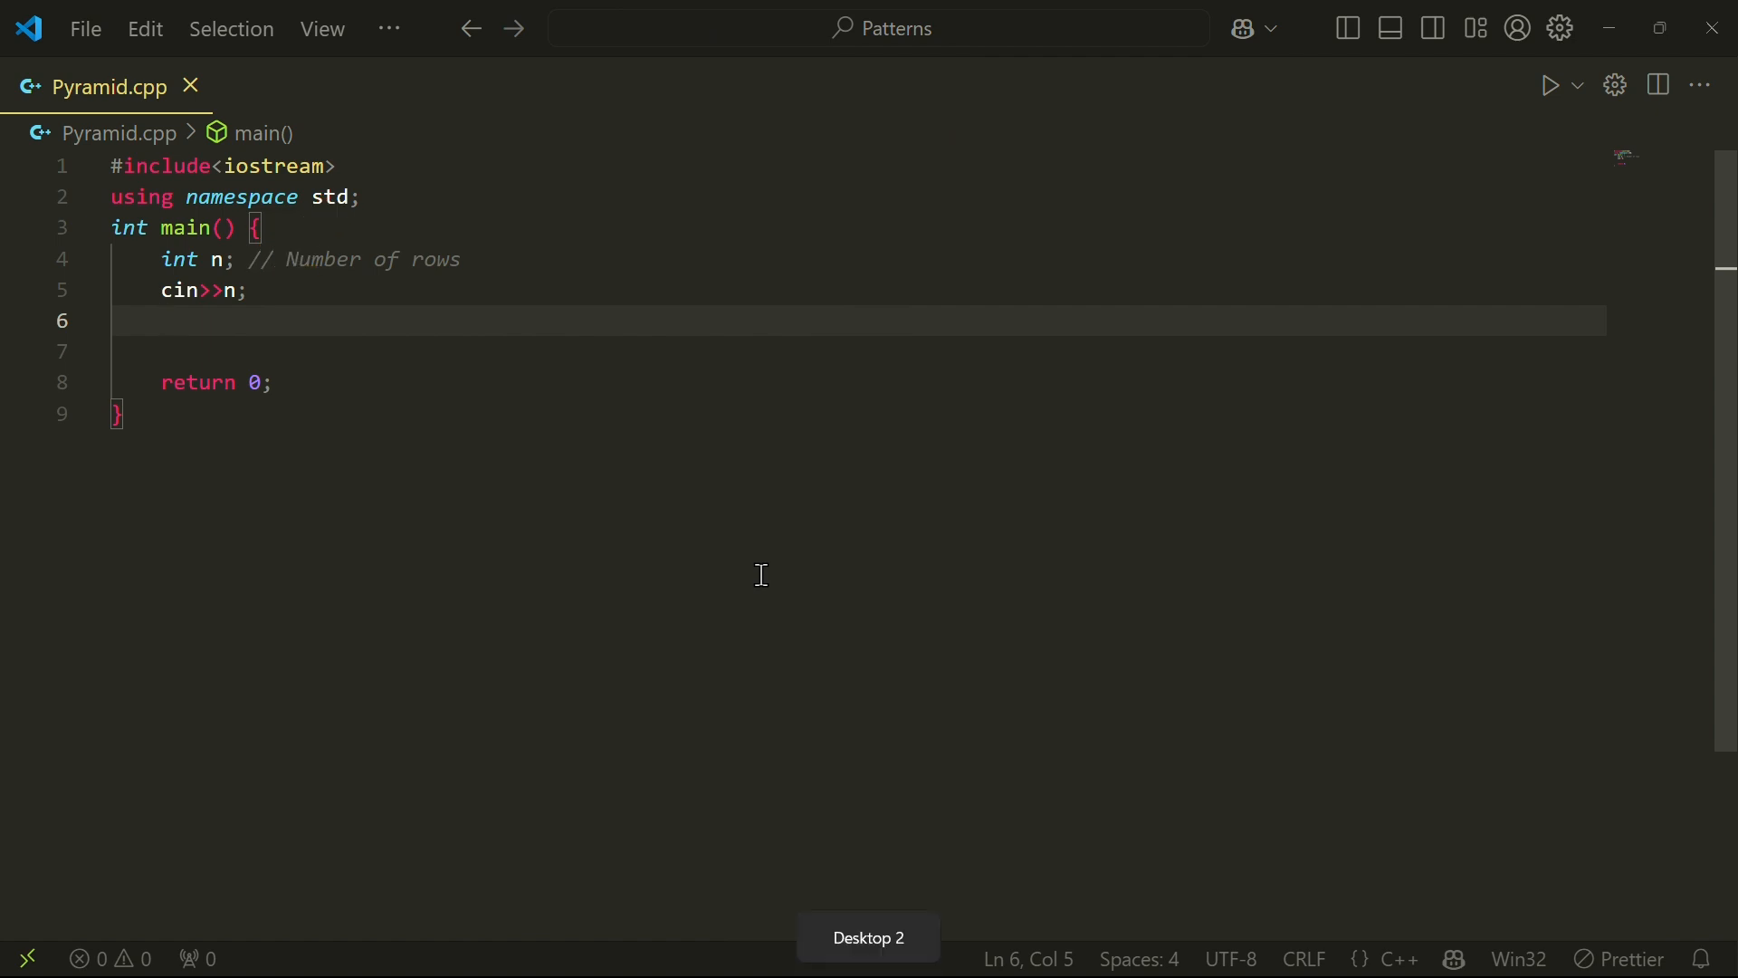
{"action": "type", "text": "// Outer Loop"}
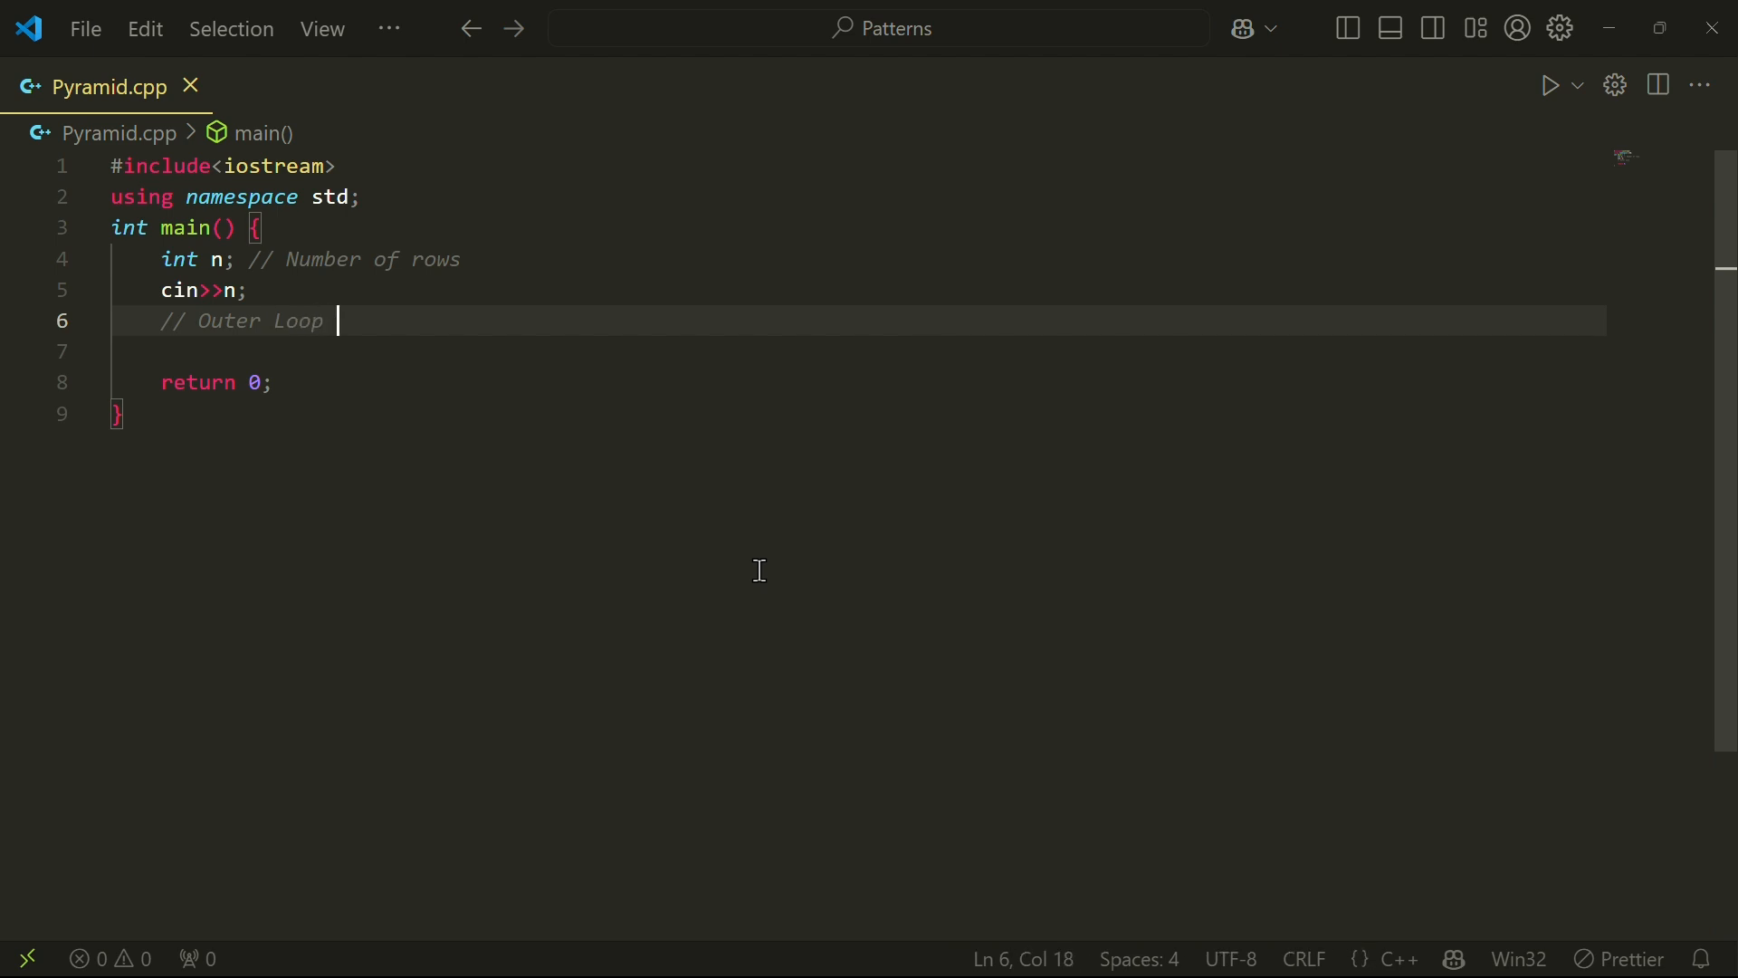
{"action": "type", "text": "for(int i=0;"}
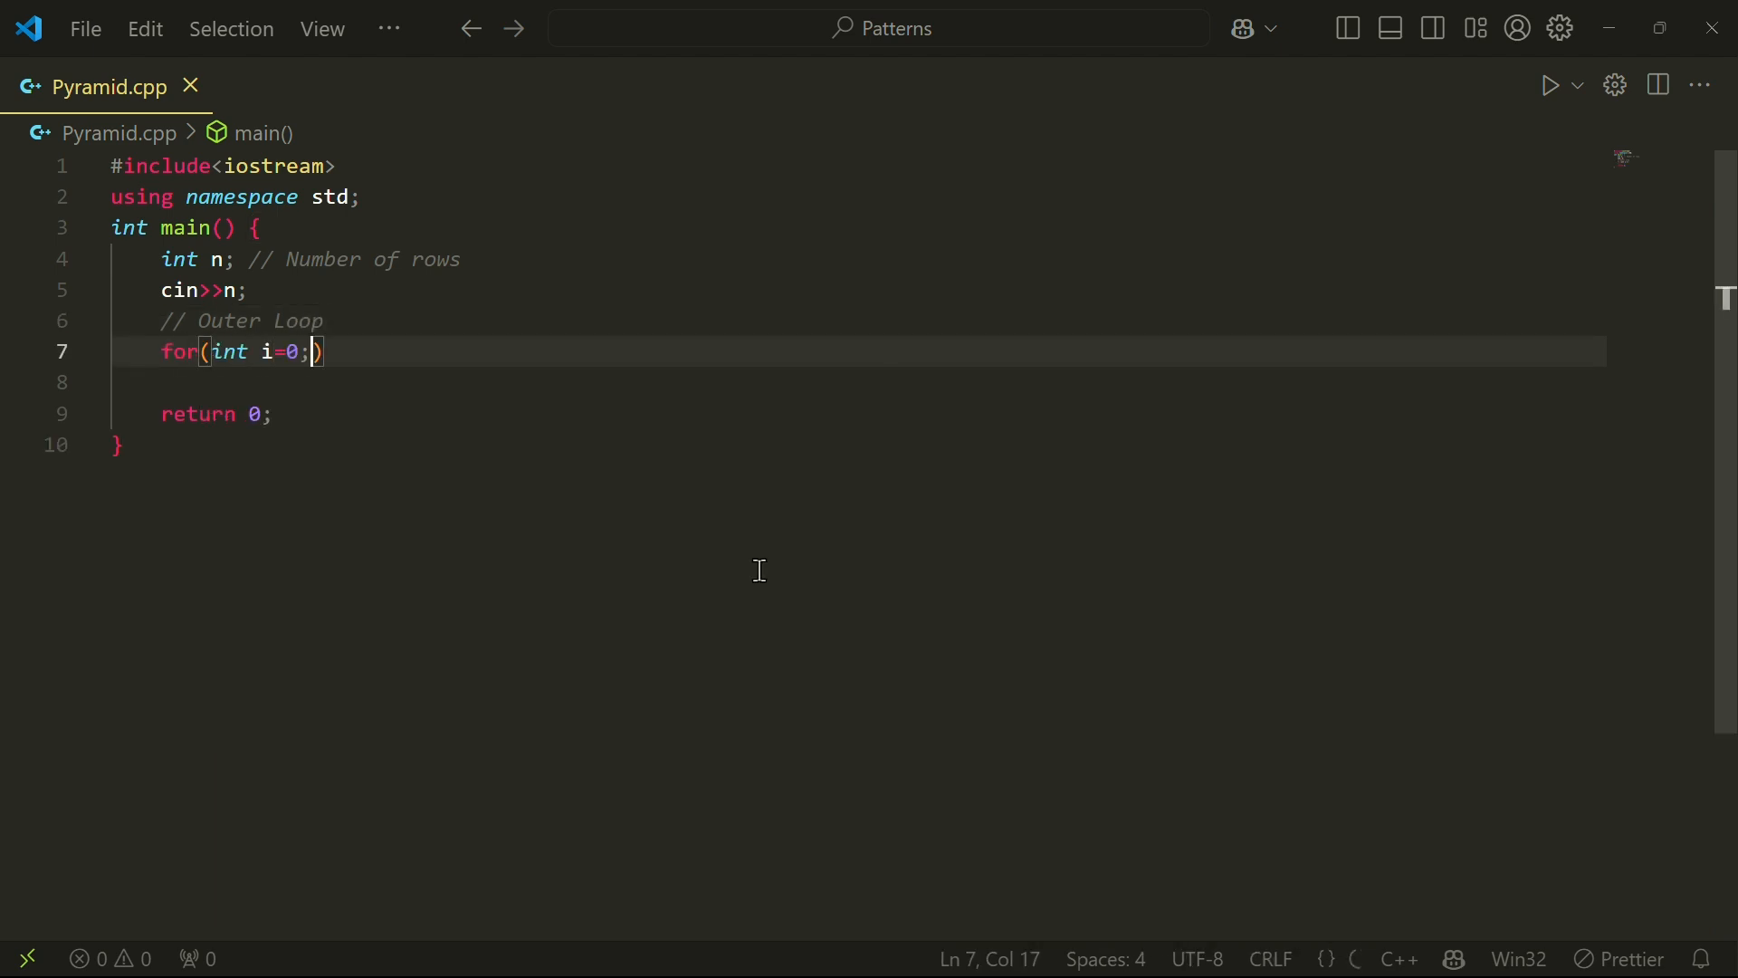
{"action": "type", "text": "i<n;i++"}
{"action": "type", "text": "for(int j=0;j<n-i-1"}
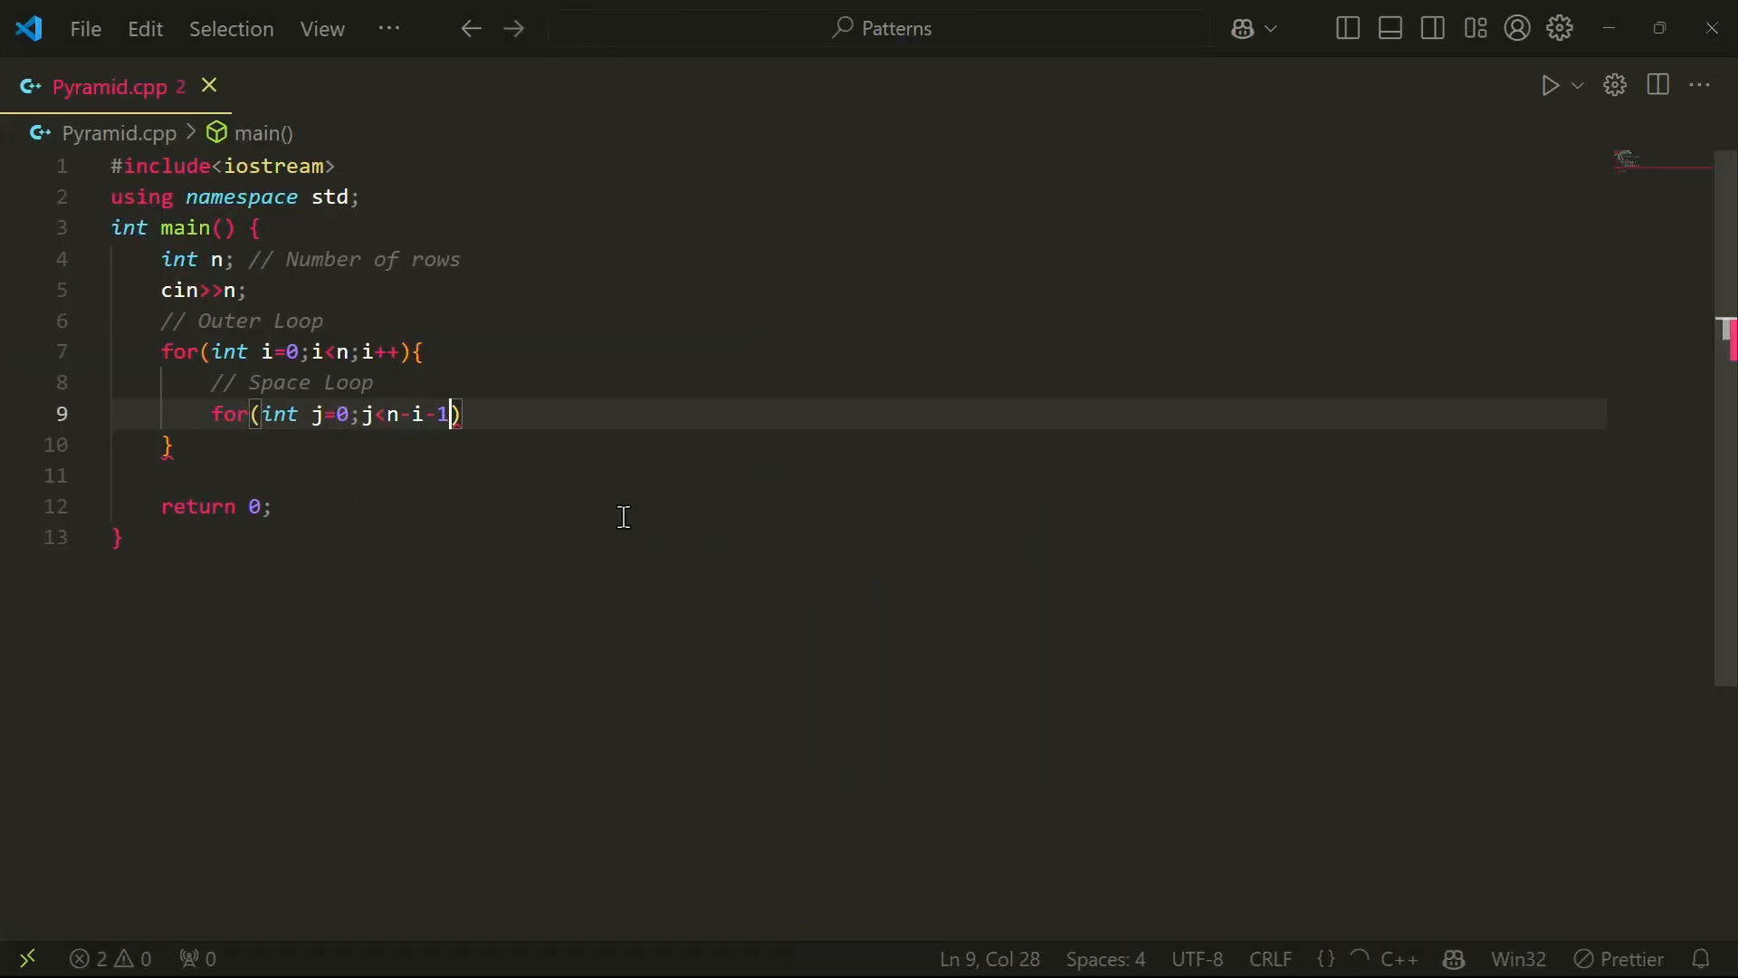
{"action": "type", "text": ";j++){"}
{"action": "type", "text": "for(int"}
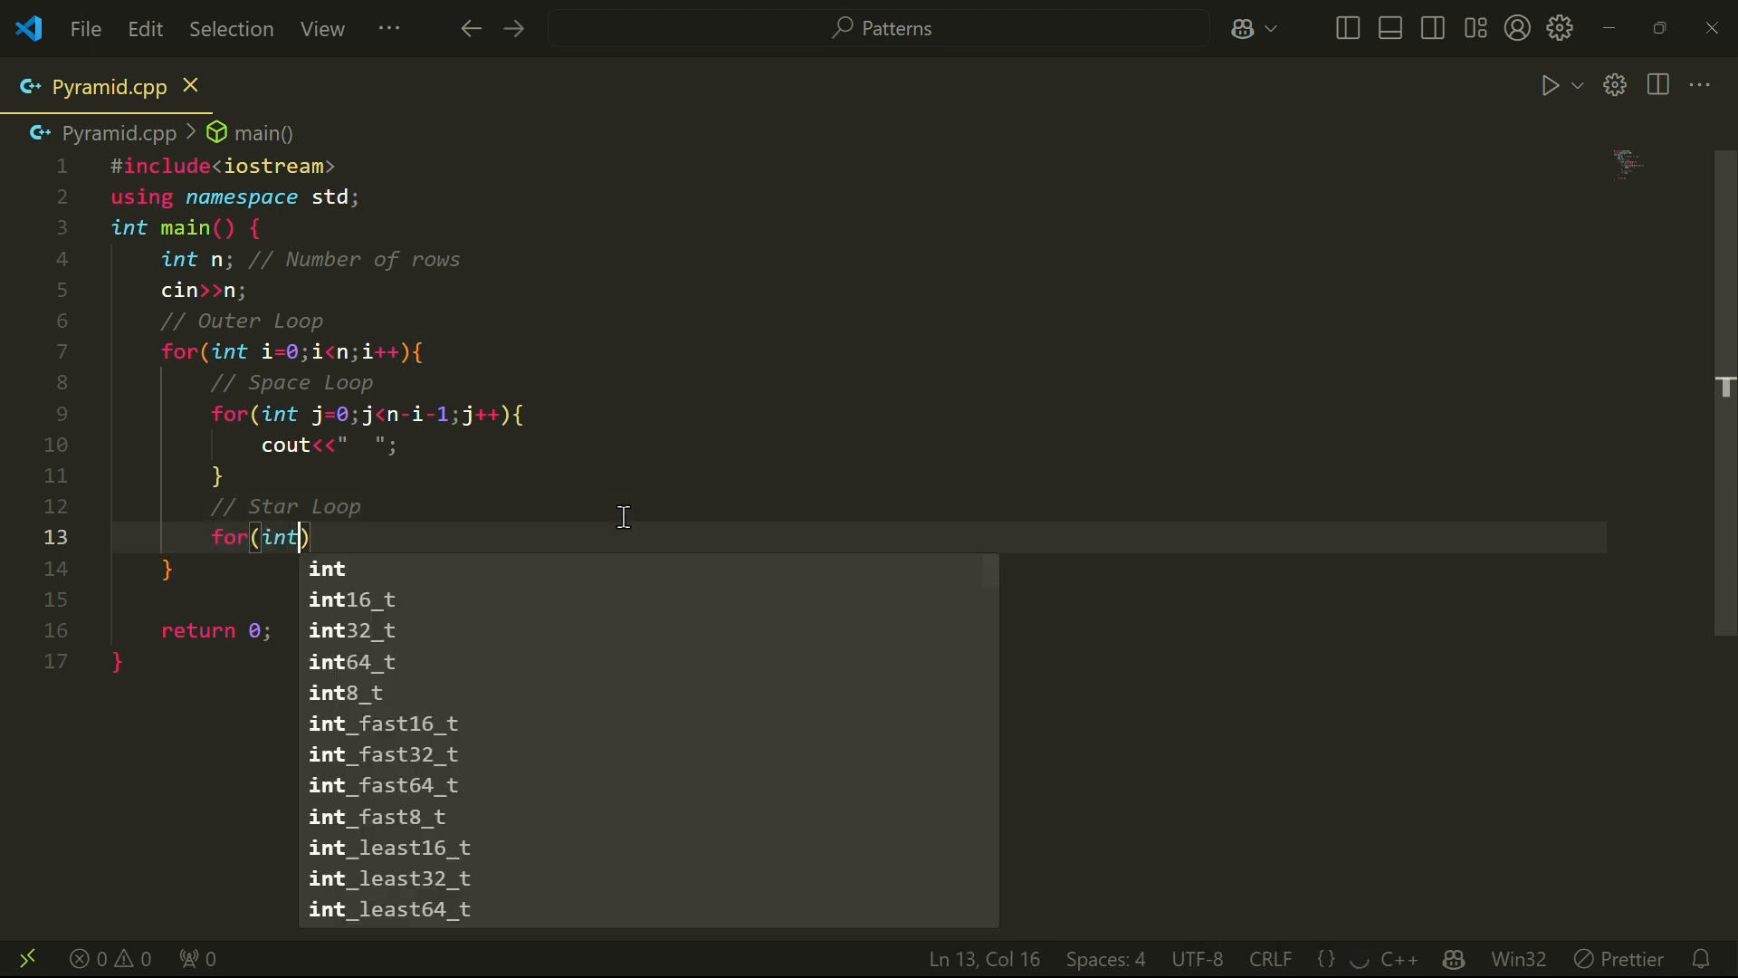
{"action": "type", "text": "k=0;k<2*i+1;k++"}
{"action": "type", "text": "cout<<\"* \";"}
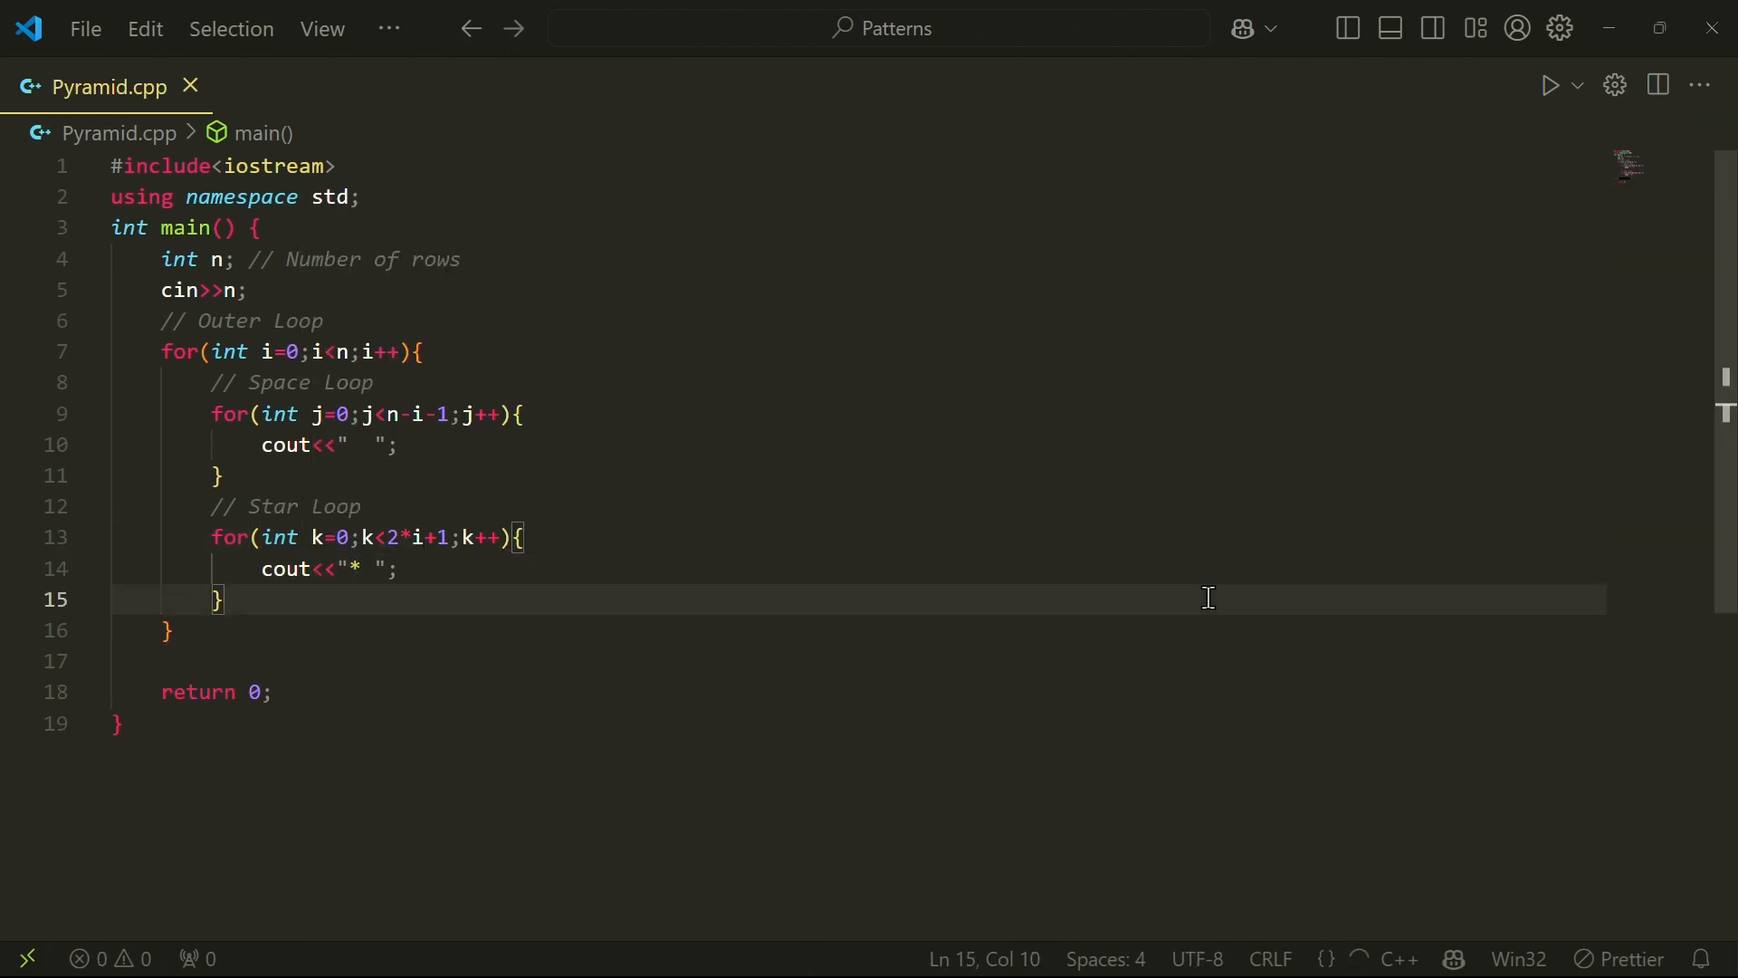
{"action": "type", "text": "cout<<endl; // For Next LIne"}
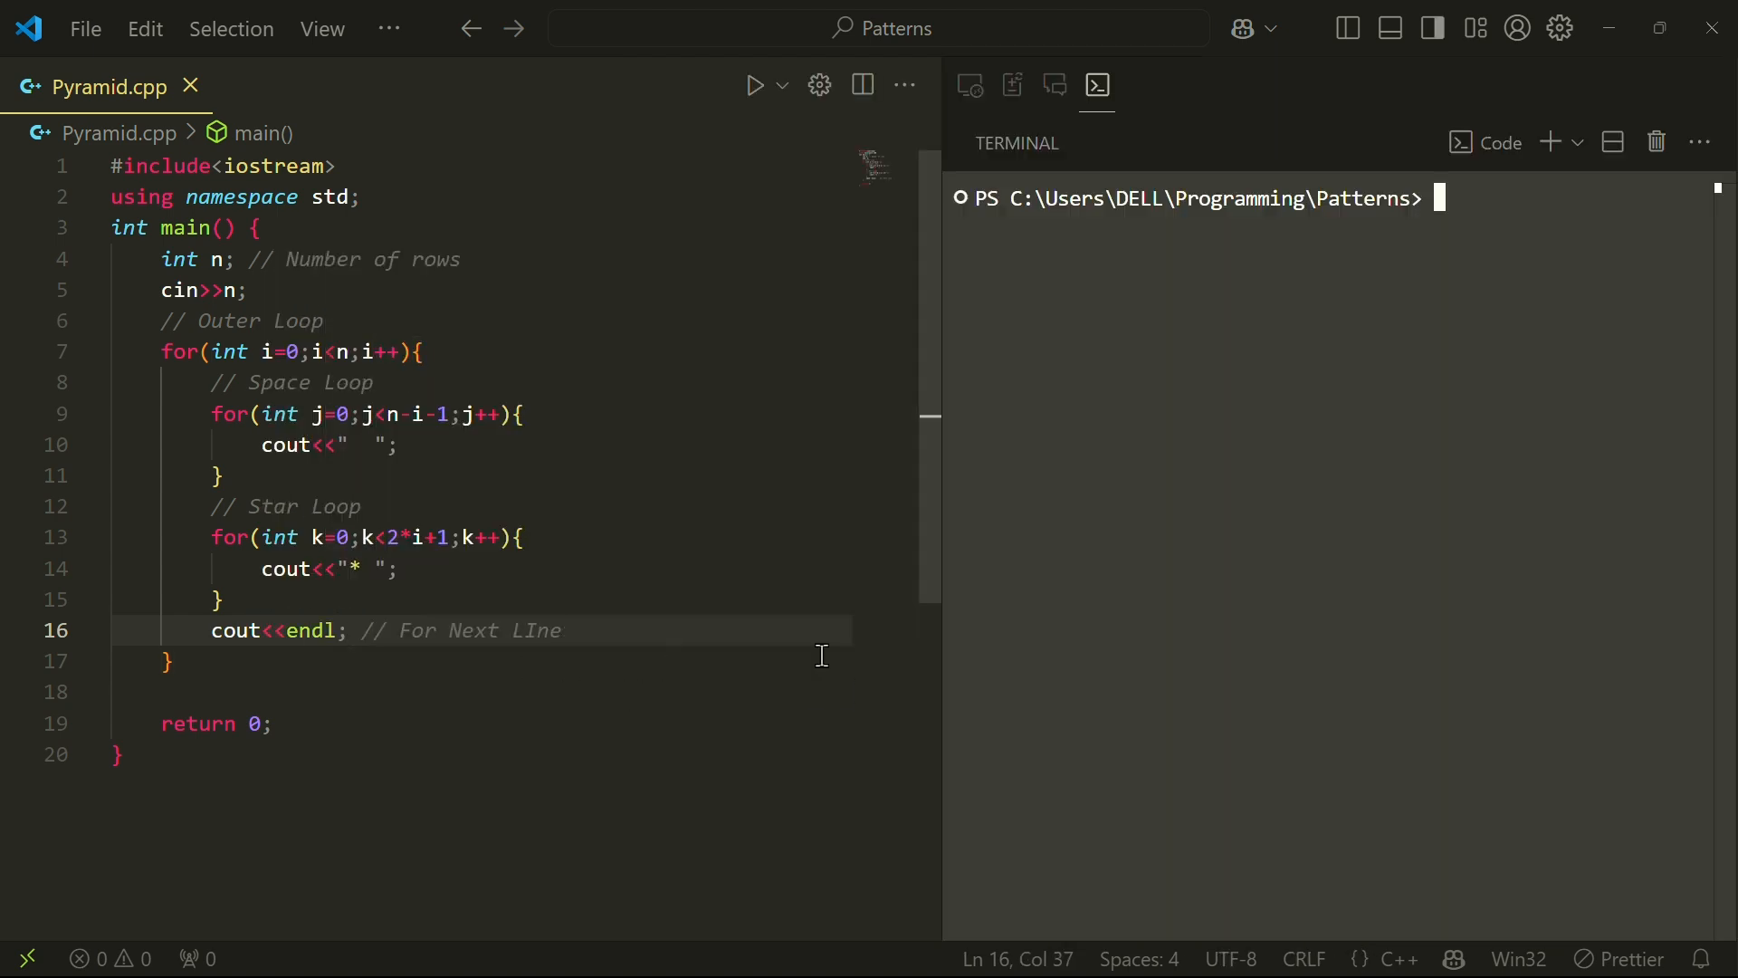
- Compile and run Pyramid.cpp in the terminal with a row count
{"action": "left_click", "coordinate": [753, 85]}
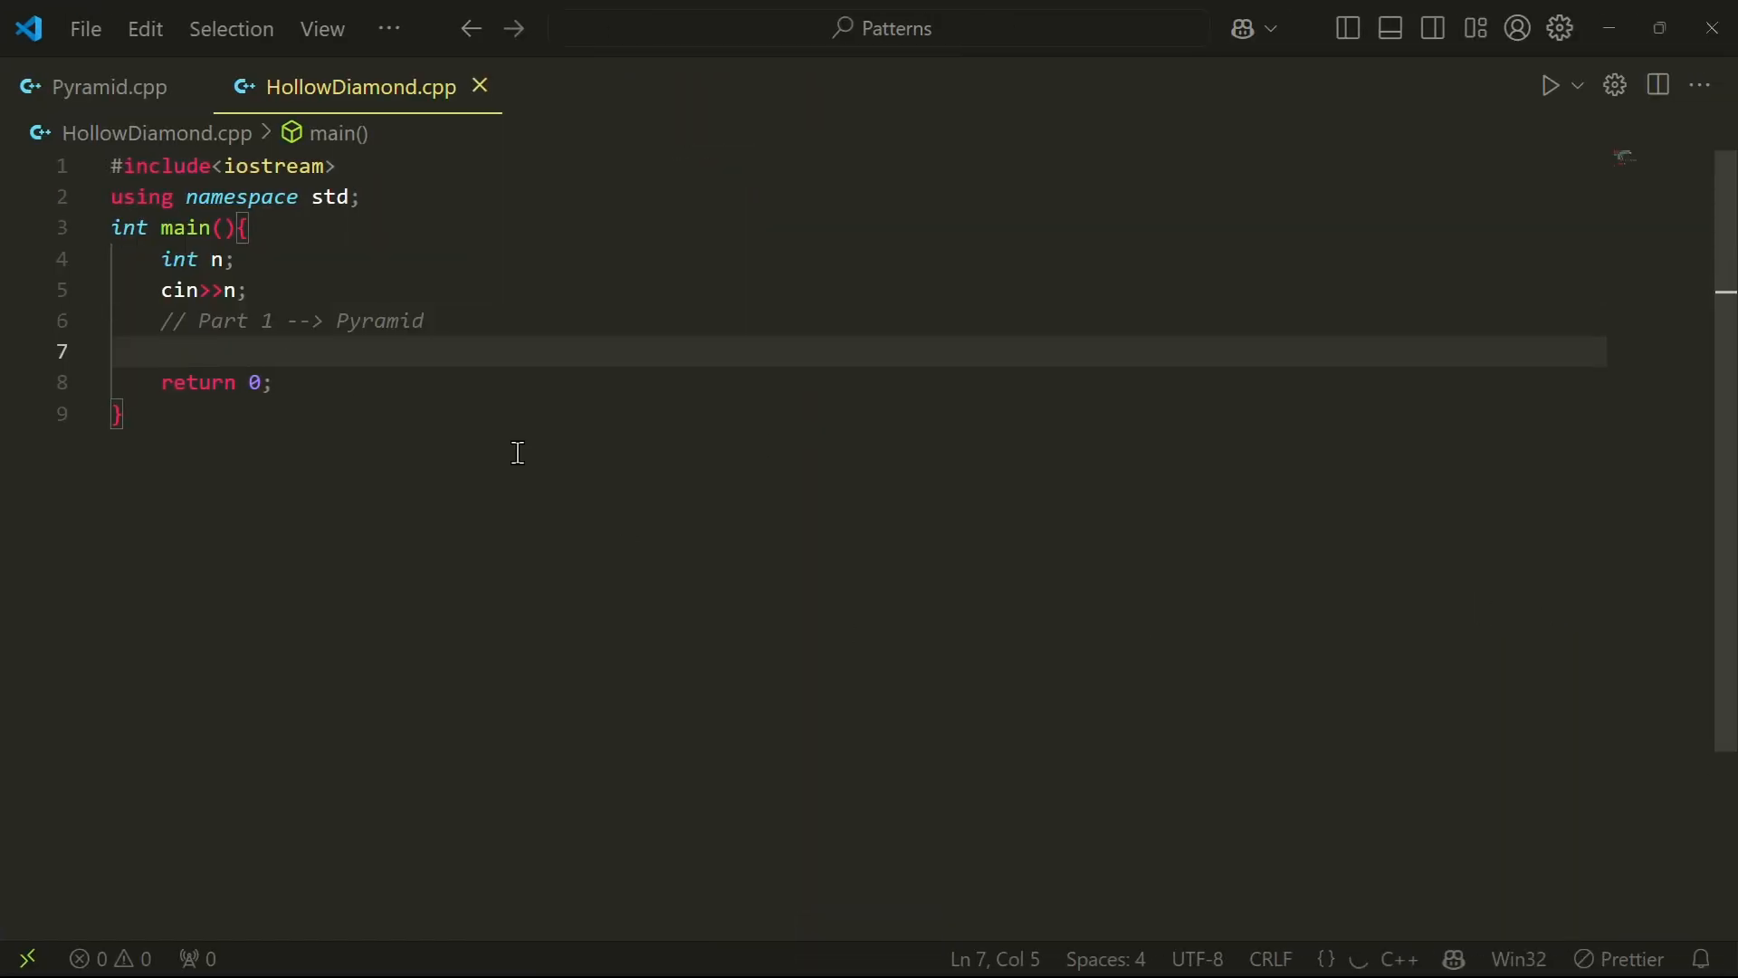
- Place the cursor on the empty line after the Part 1 Pyramid comment in HollowDiamond.cpp
{"action": "left_click", "coordinate": [109, 87]}
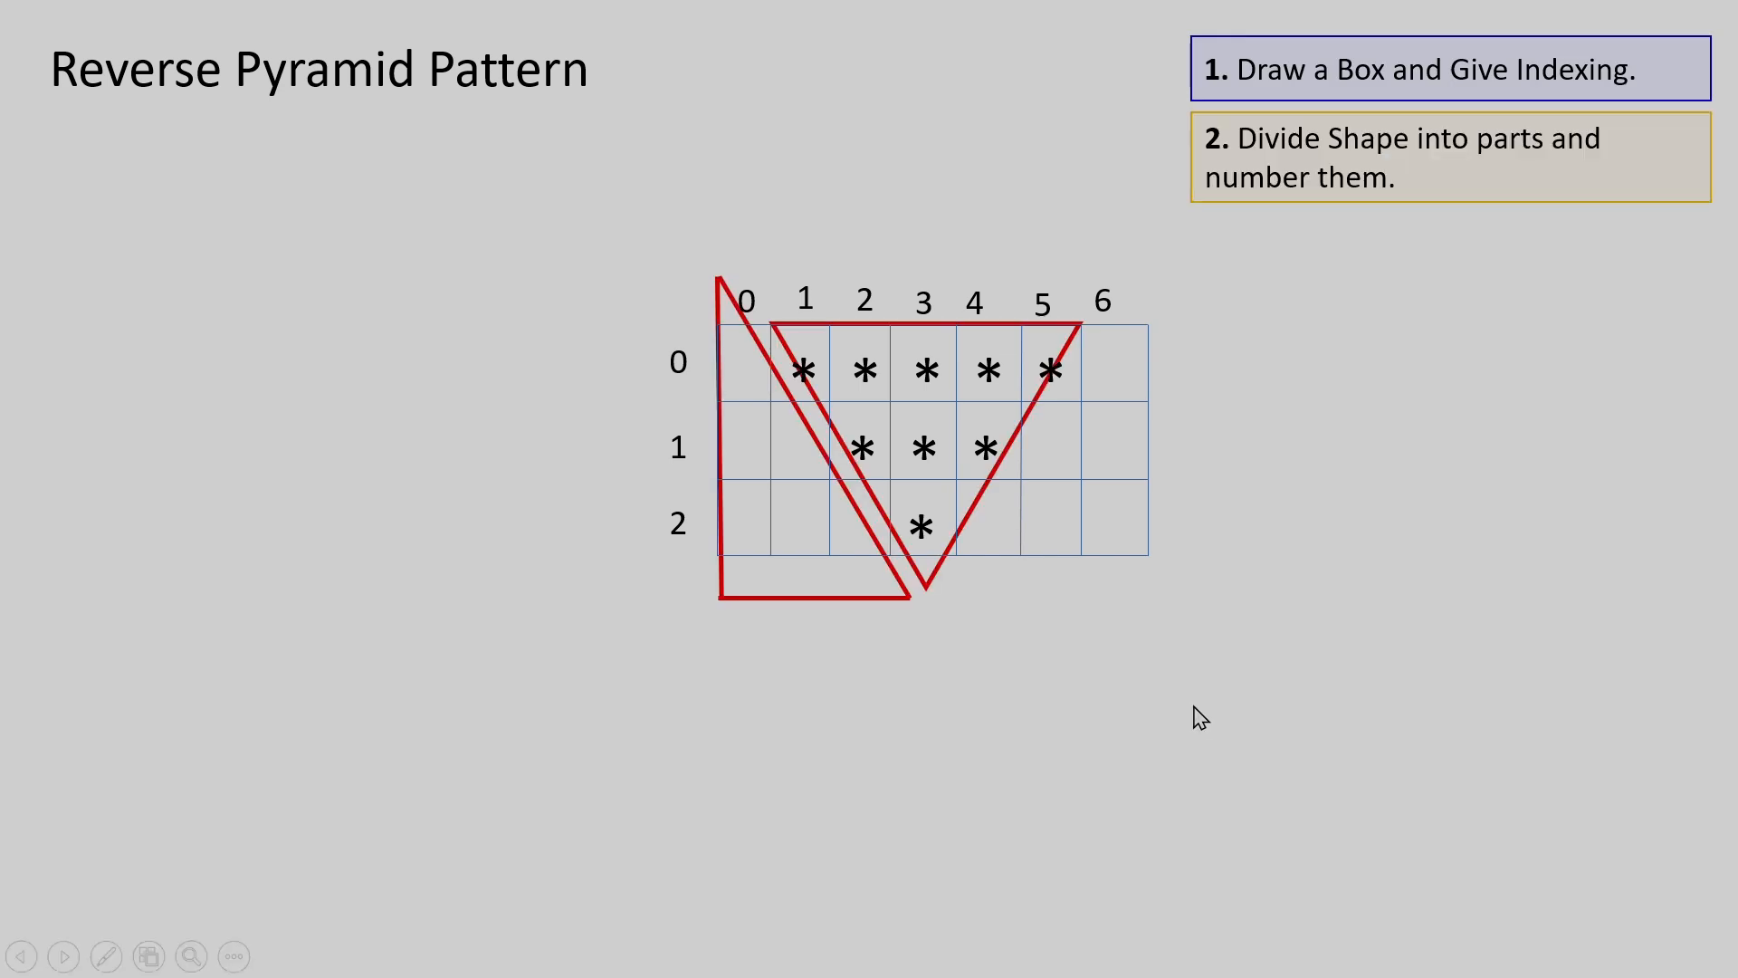
- Advance the Reverse Pyramid slide to reveal the next numbered part of the star grid
{"action": "left_click", "coordinate": [63, 956]}
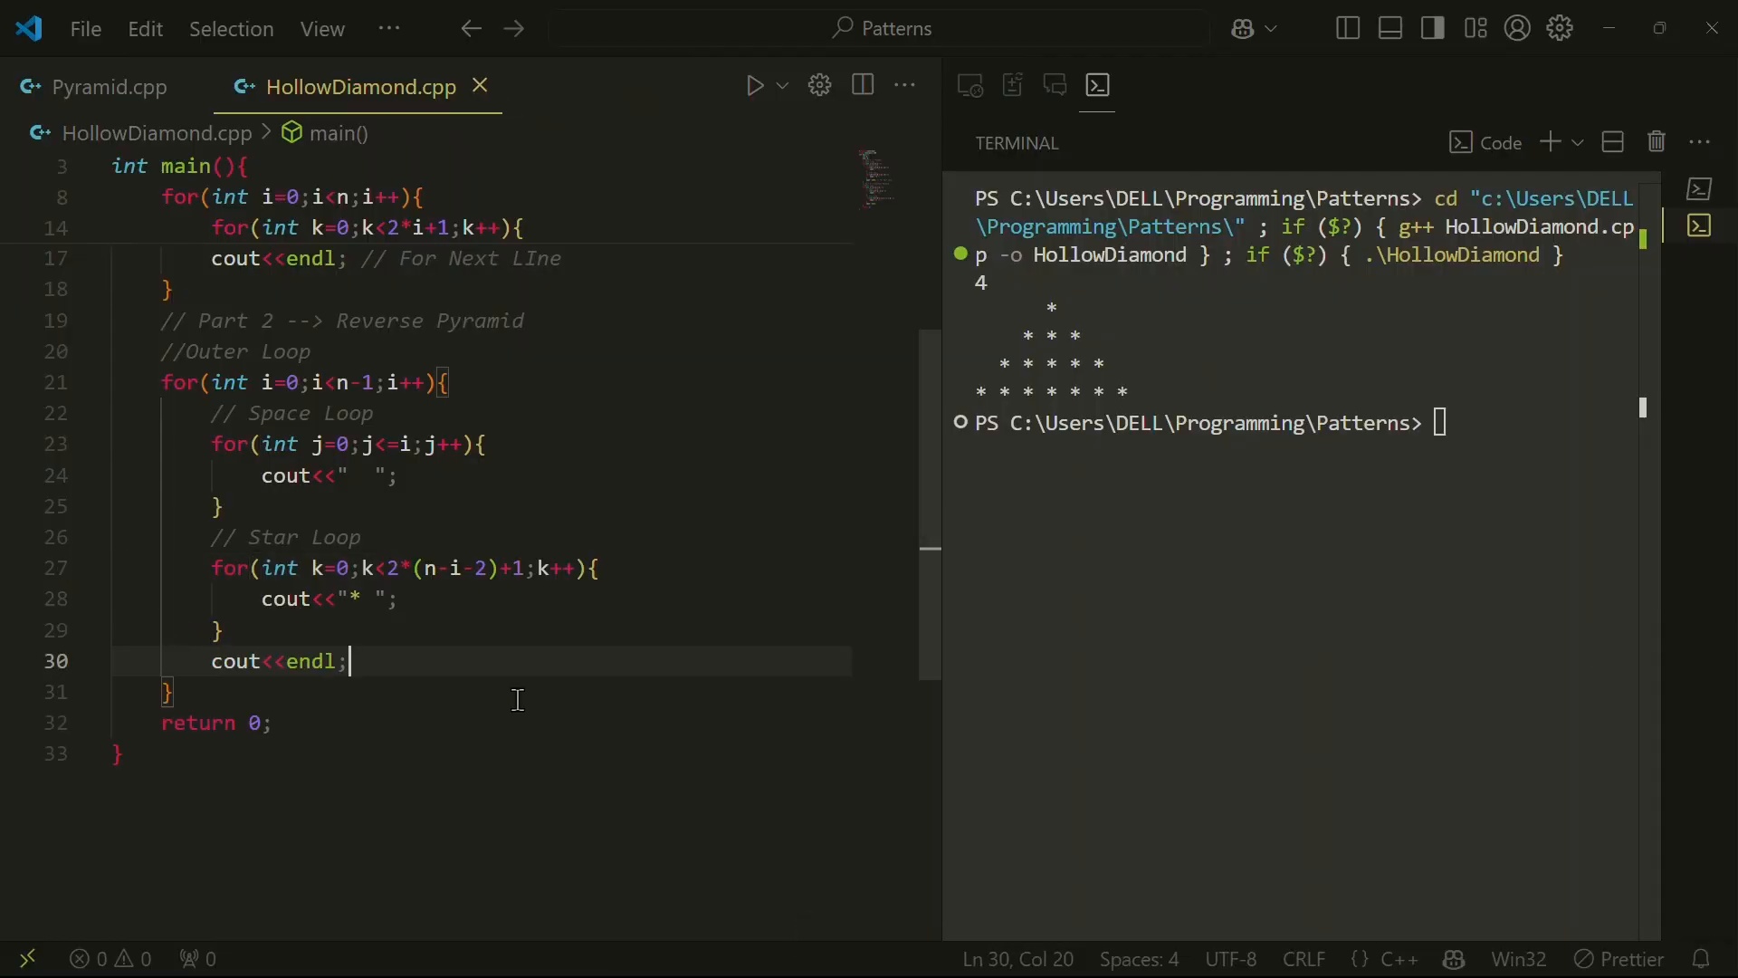
- Scroll up to the Part 1 star loop in HollowDiamond.cpp after the reverse-pyramid run
{"action": "scroll", "scroll_direction": "up", "scroll_amount": 3}
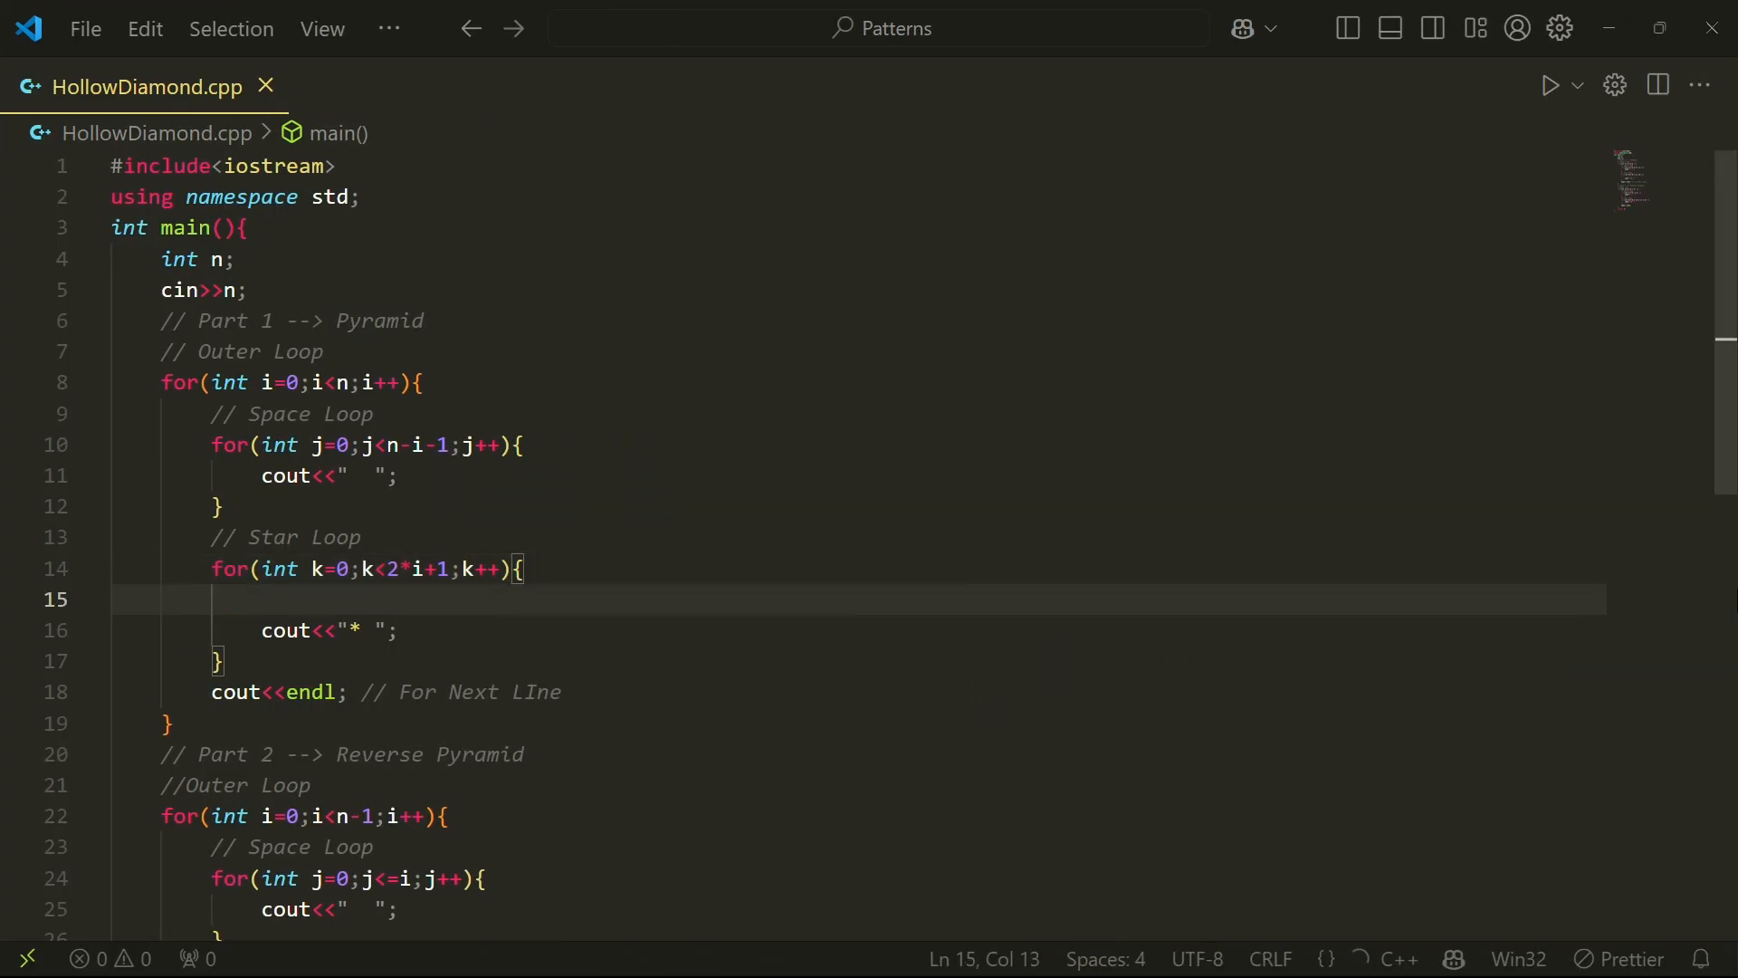
- Make both star loops print stars only when k==0 or k==2*i / k==2*(n-i-2), giving a hollow diamond
{"action": "type", "text": "if(k==0 || k == 2*i){"}
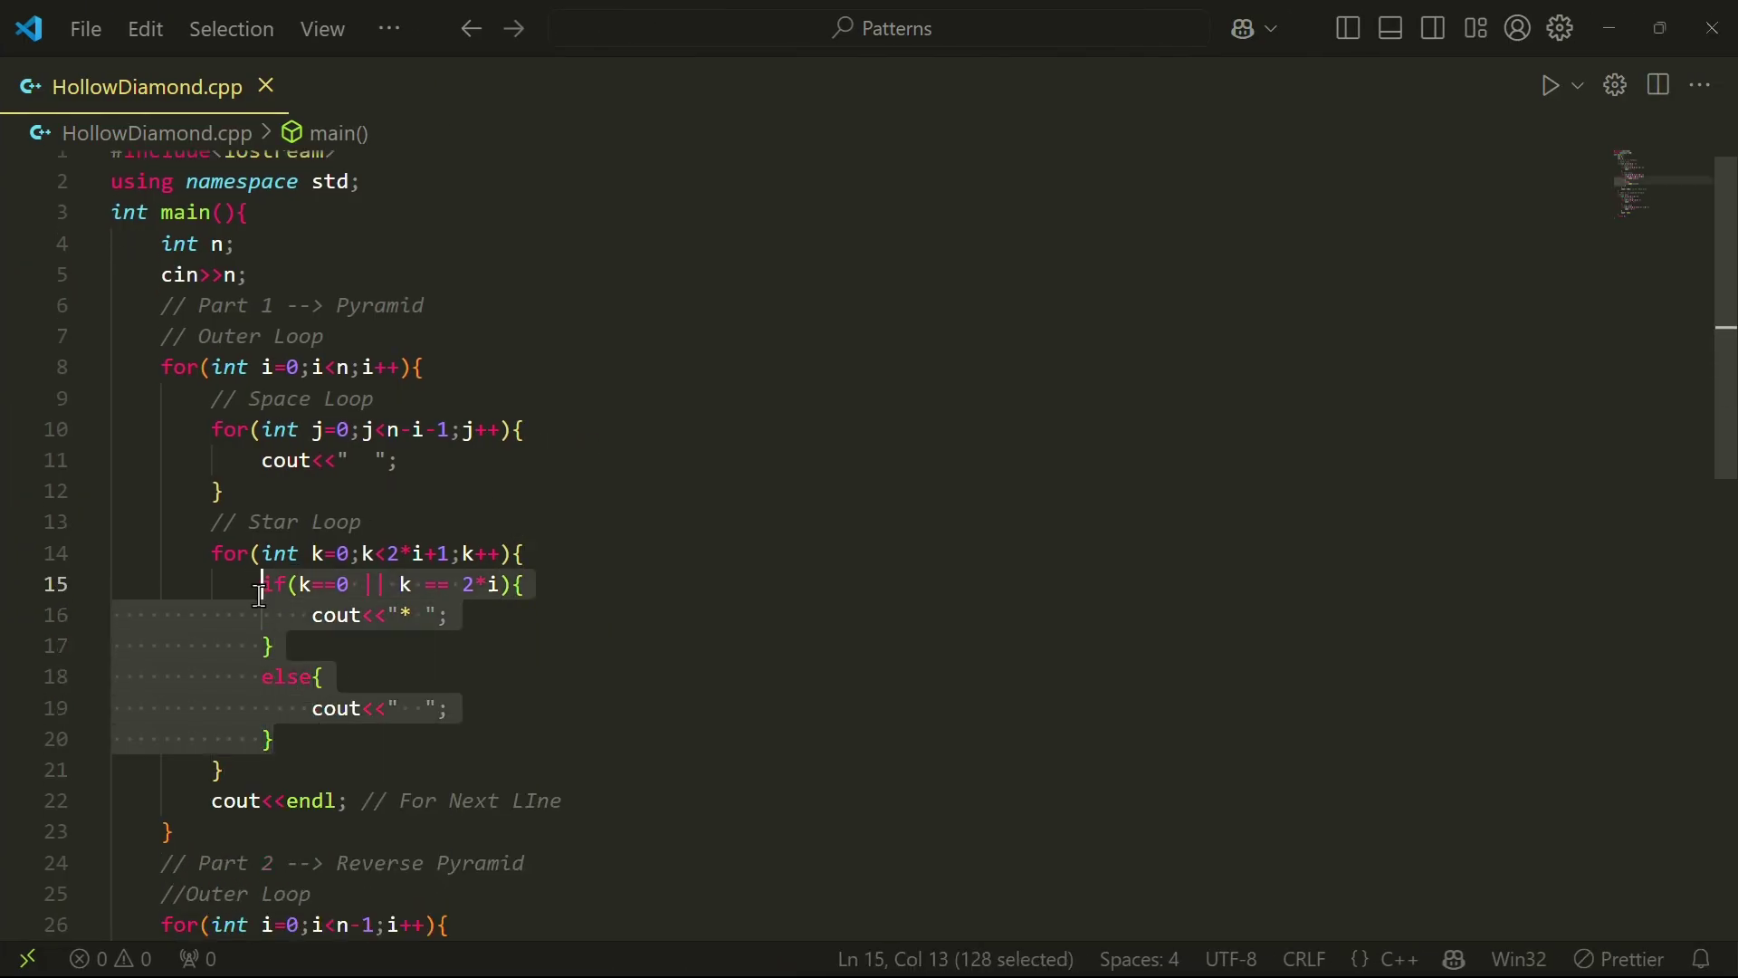
{"action": "left_click", "coordinate": [1552, 85]}
{"action": "type", "text": "4"}
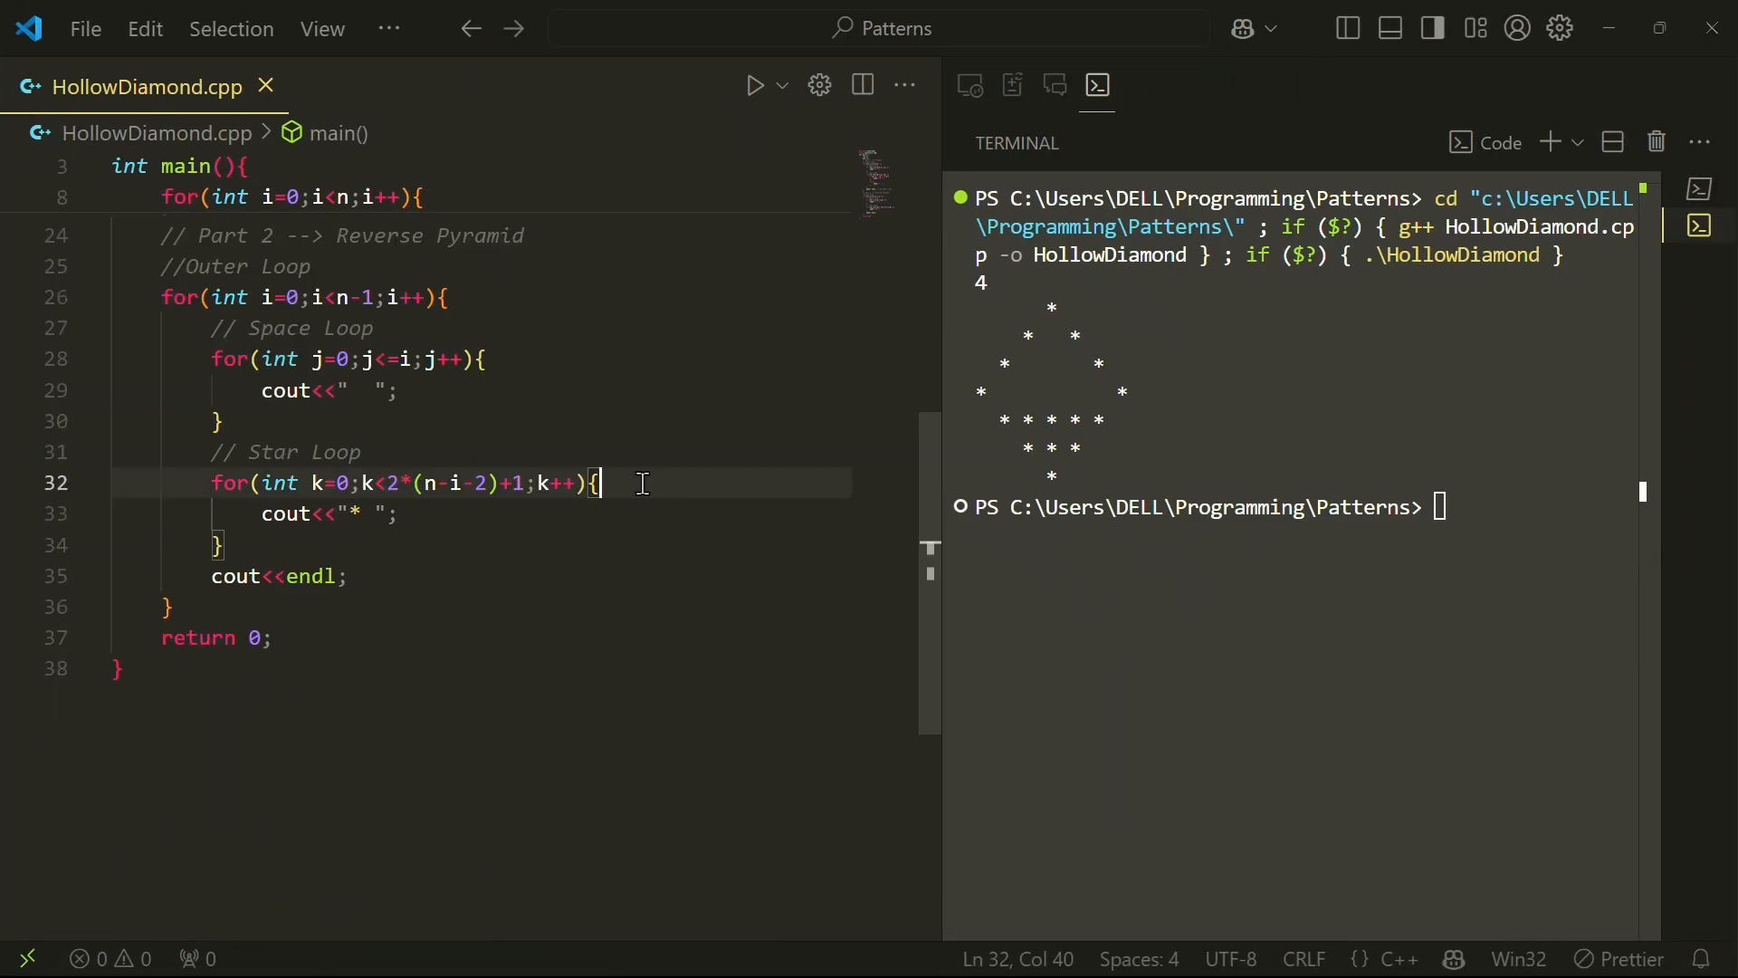
{"action": "type", "text": "if(k==0 || k==2*(n-i-2)){"}
{"action": "type", "text": "else{"}
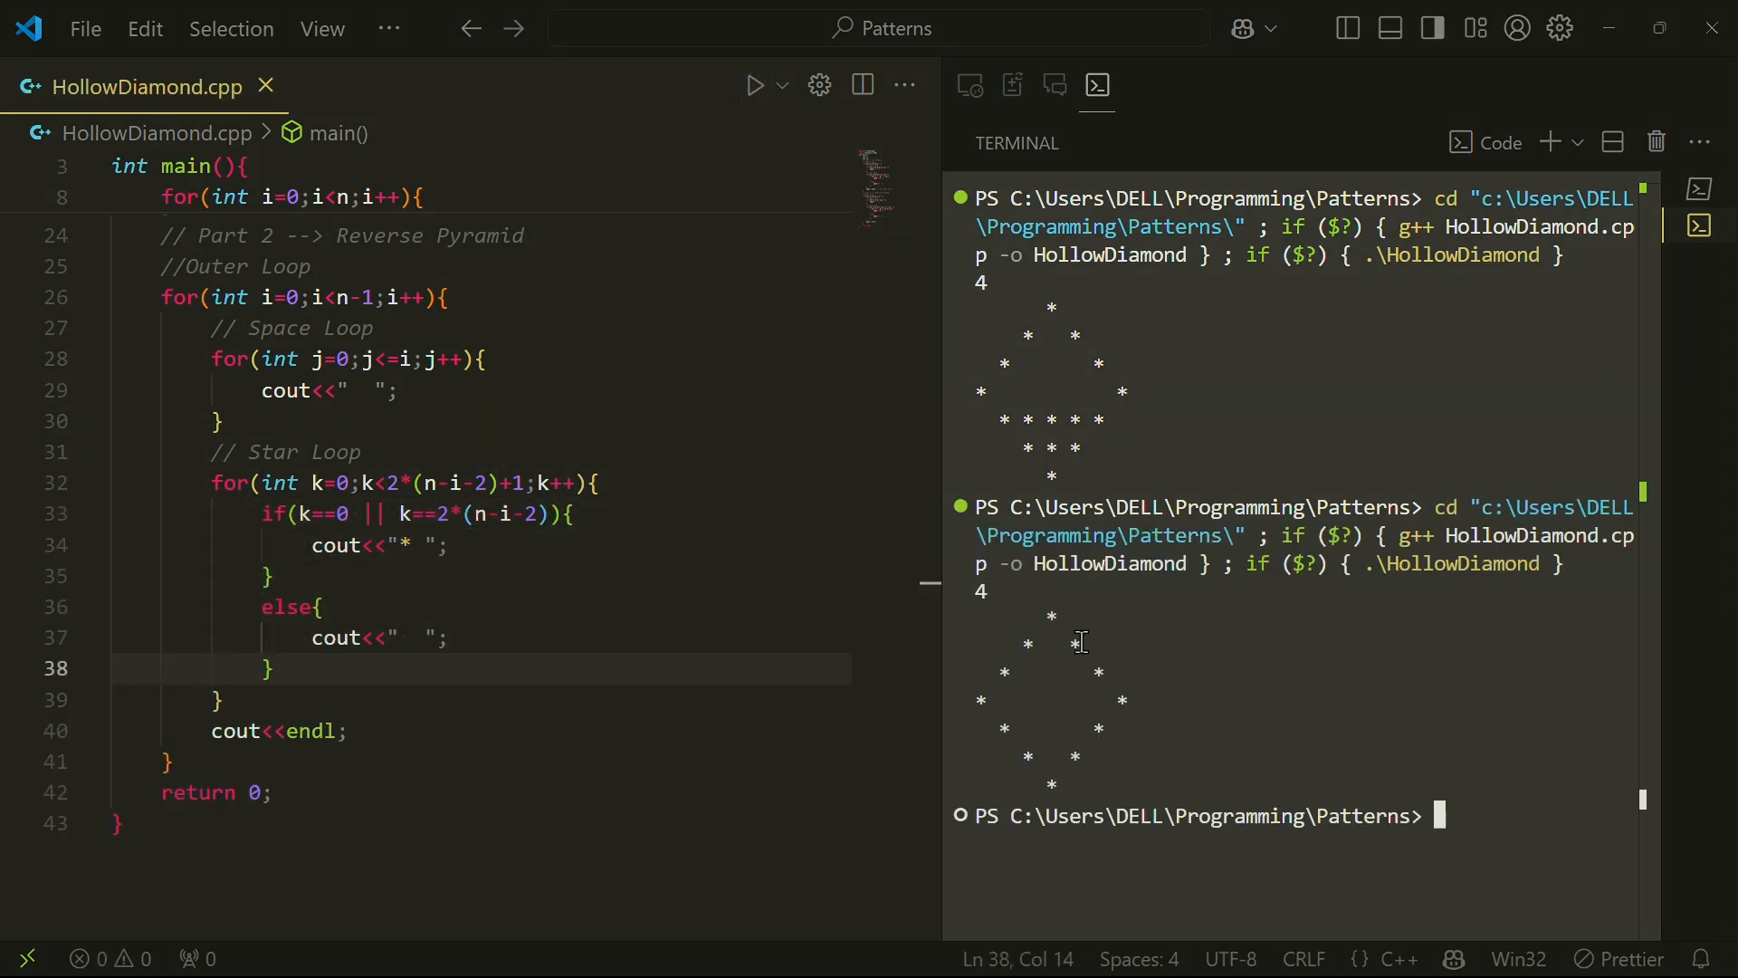
{"action": "mouse_move", "coordinate": [1118, 758]}
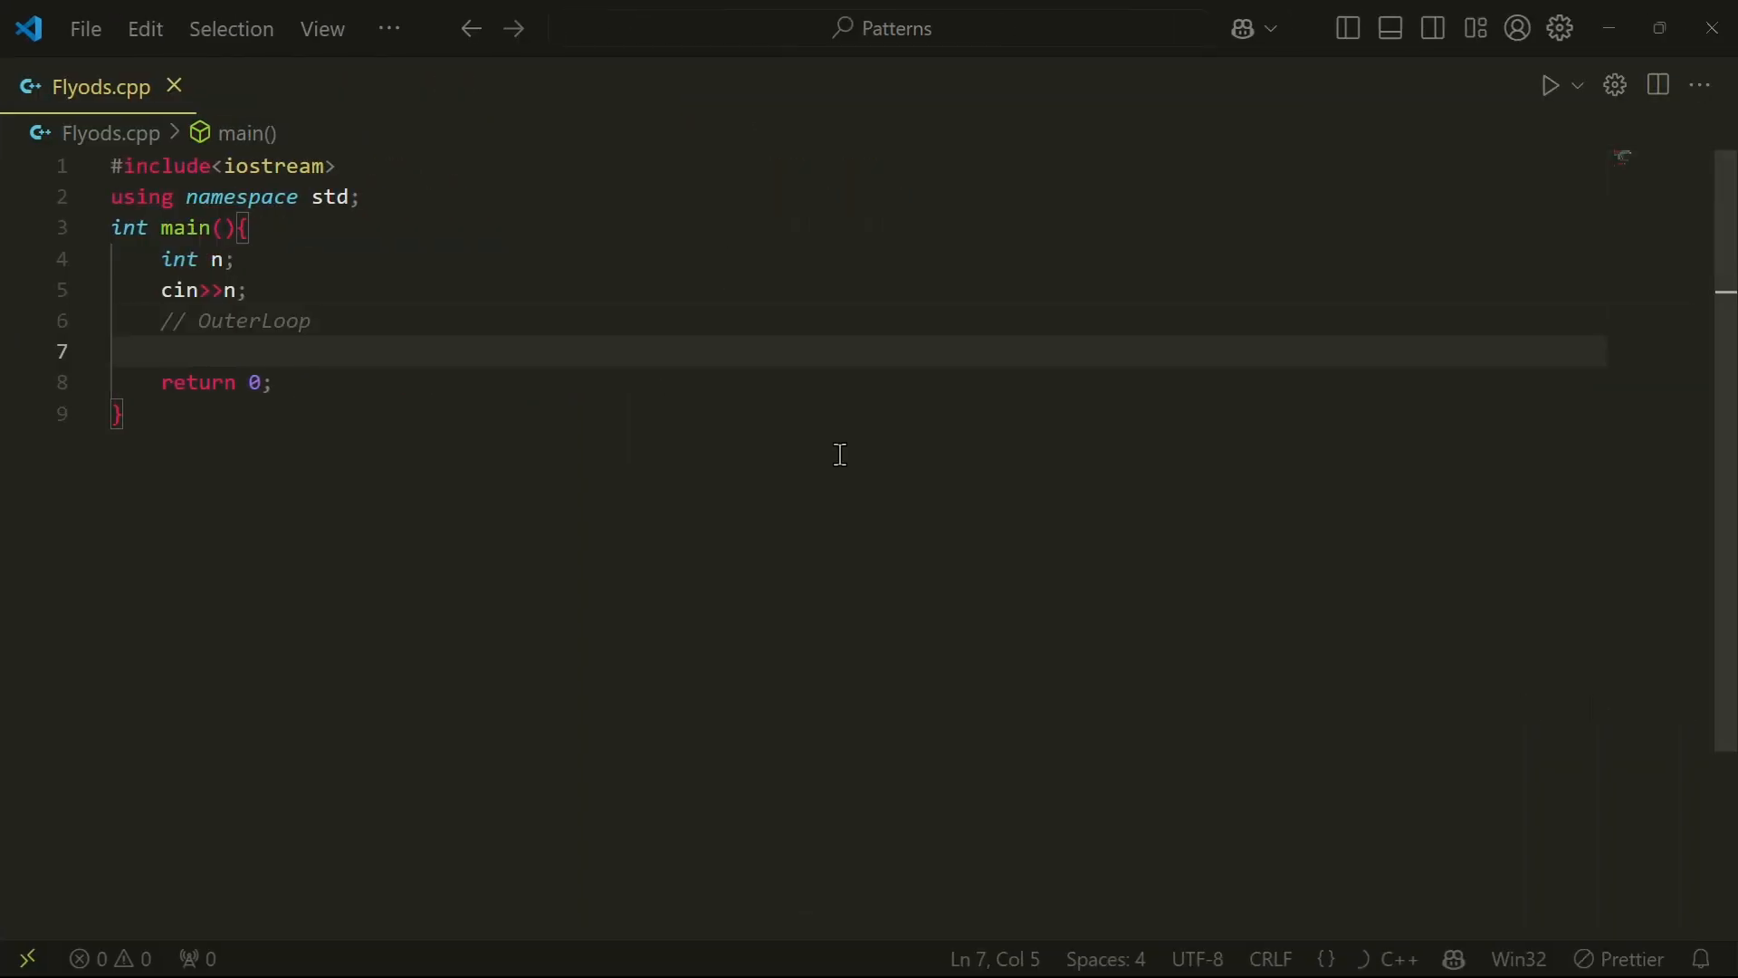
- Write the nested loops printing "* " in Flyods.cpp, run it for 4, then start int num = 1; in Pascal.cpp
{"action": "type", "text": "for(int i=0;i<n;i++){"}
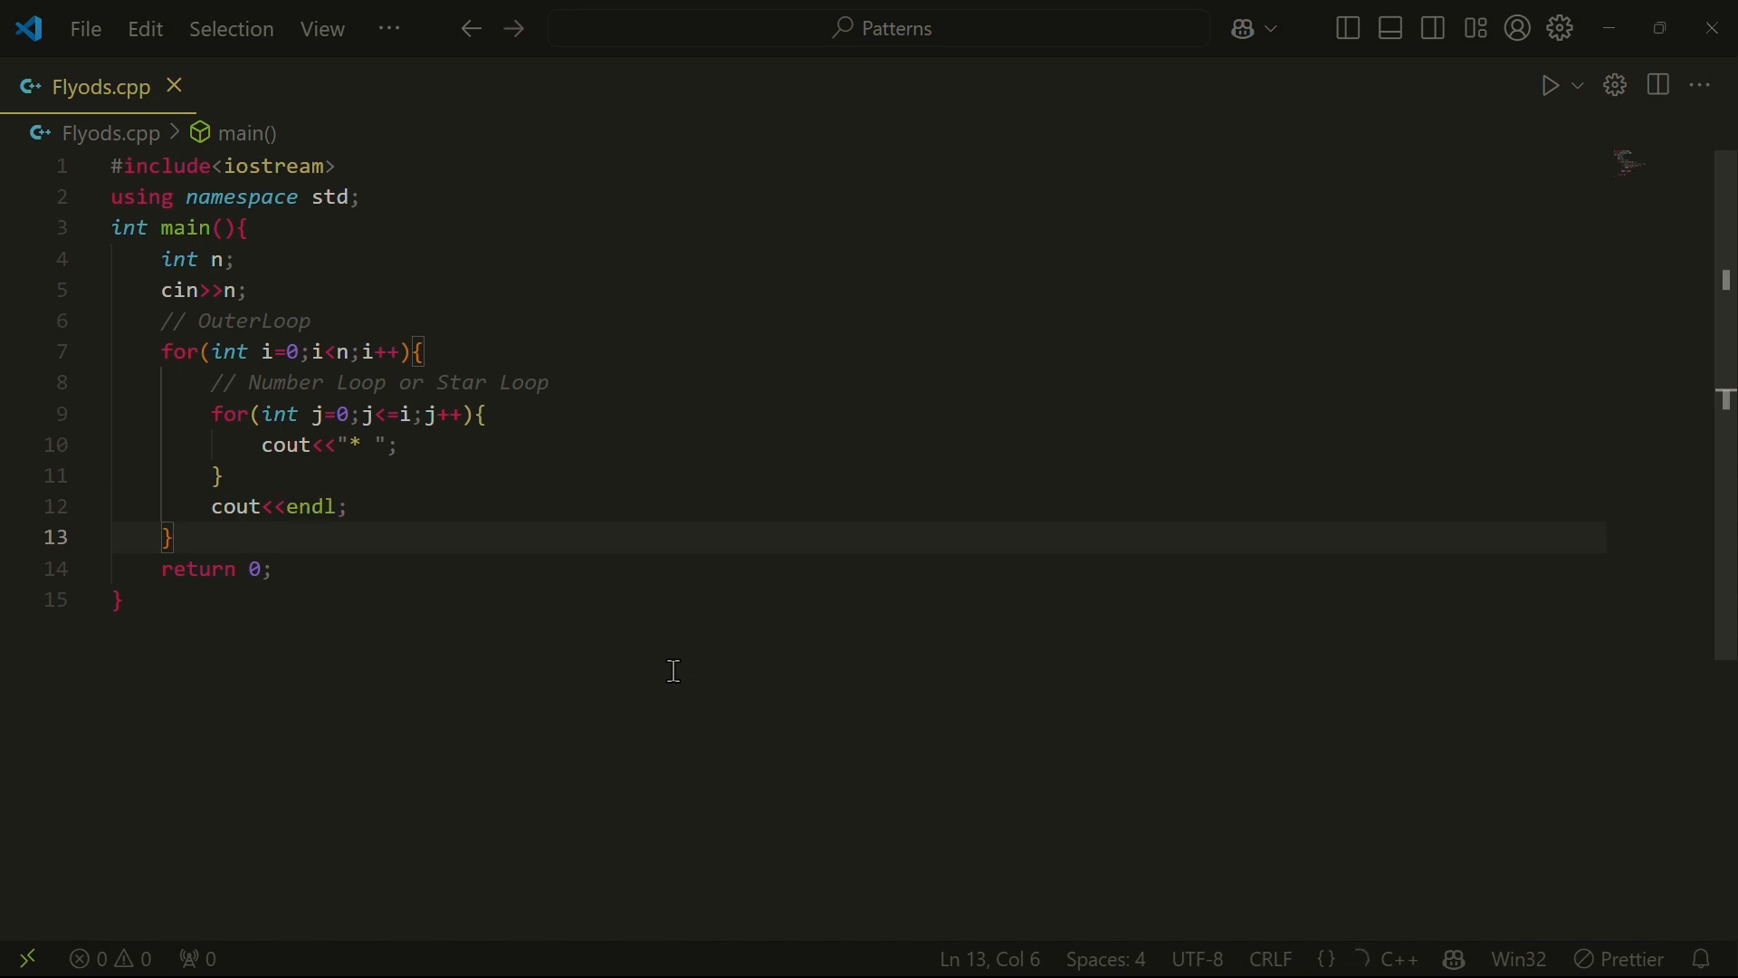
{"action": "left_click", "coordinate": [1551, 85]}
{"action": "type", "text": "4"}
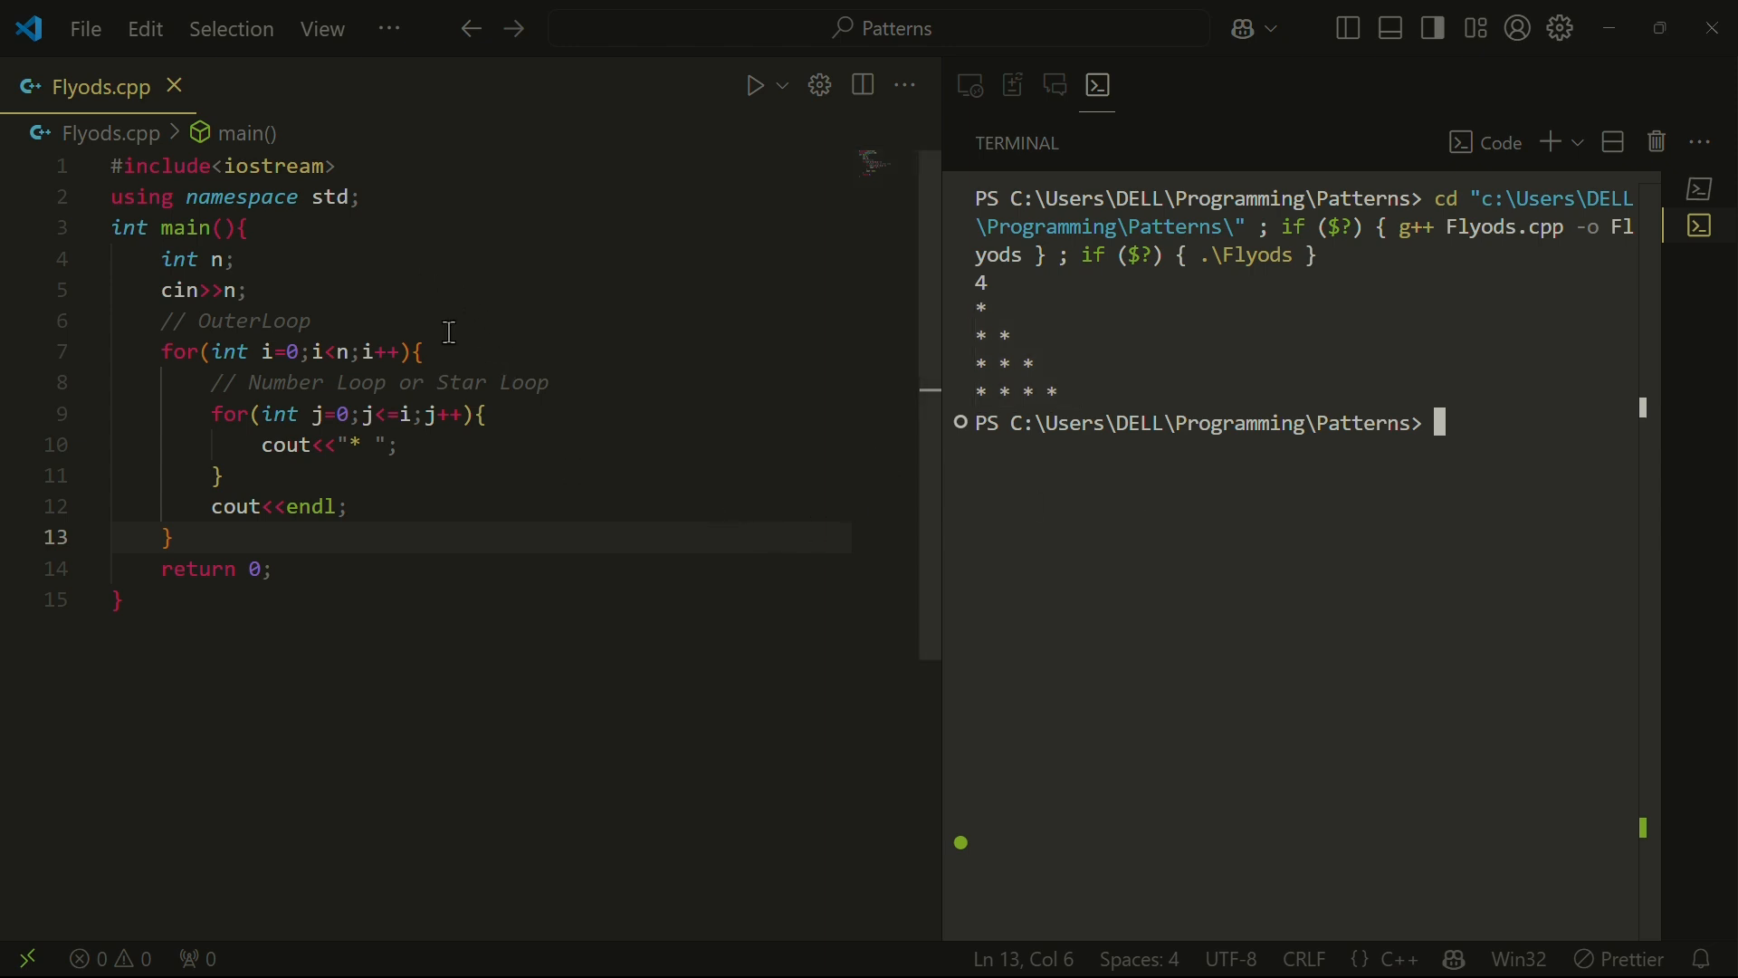
{"action": "type", "text": "int num = 1;"}
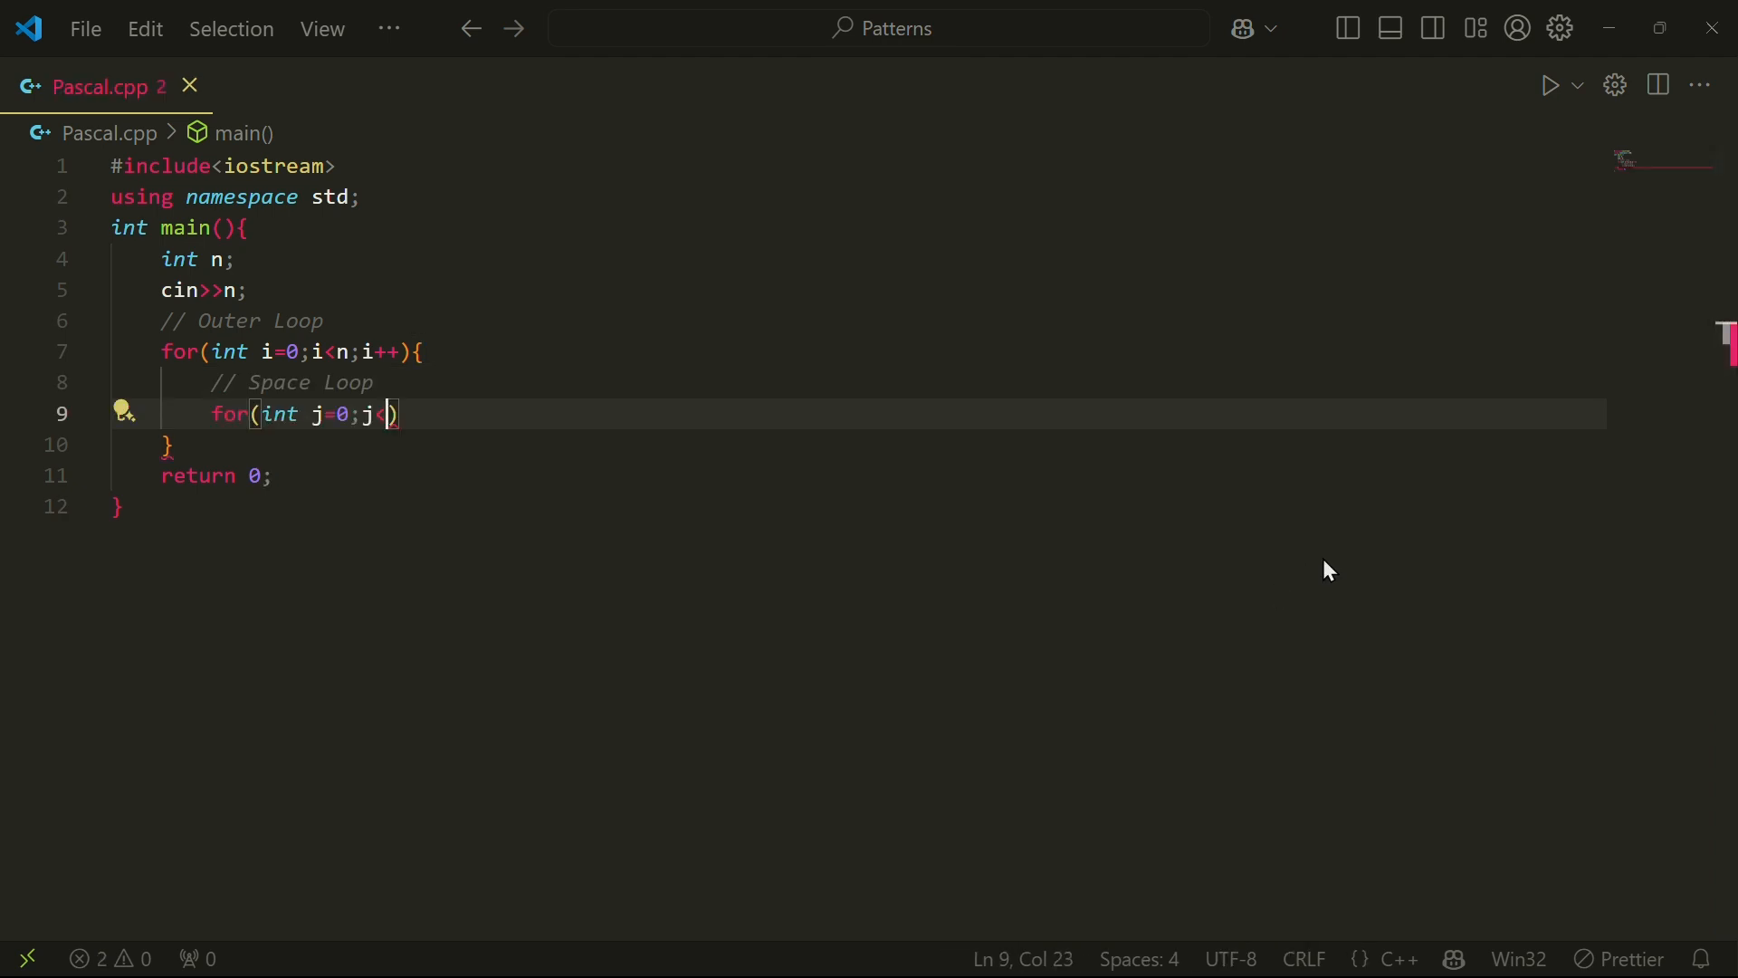
- Finish the space loop, update num as num*(i-k)/(k+1) and print num, then switch to OldPascal.cpp
{"action": "type", "text": "n-i-1;j++){"}
{"action": "type", "text": "cout<<endl;"}
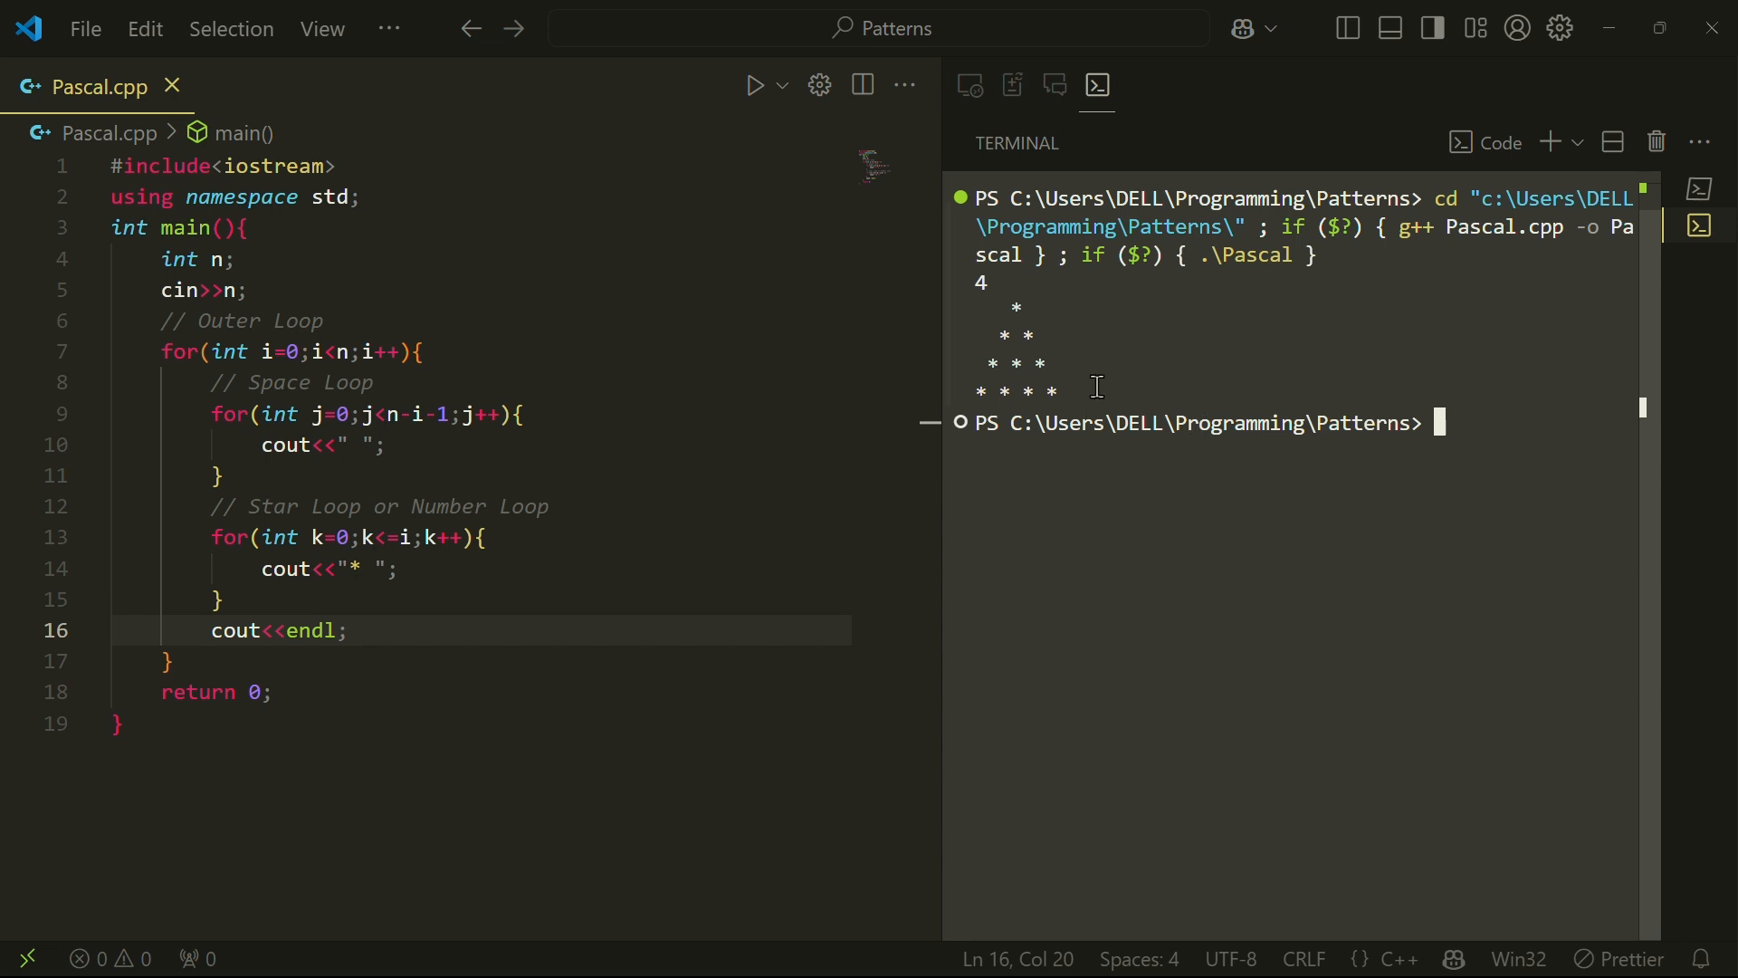
{"action": "mouse_move", "coordinate": [1164, 443]}
{"action": "type", "text": "int num = 1;"}
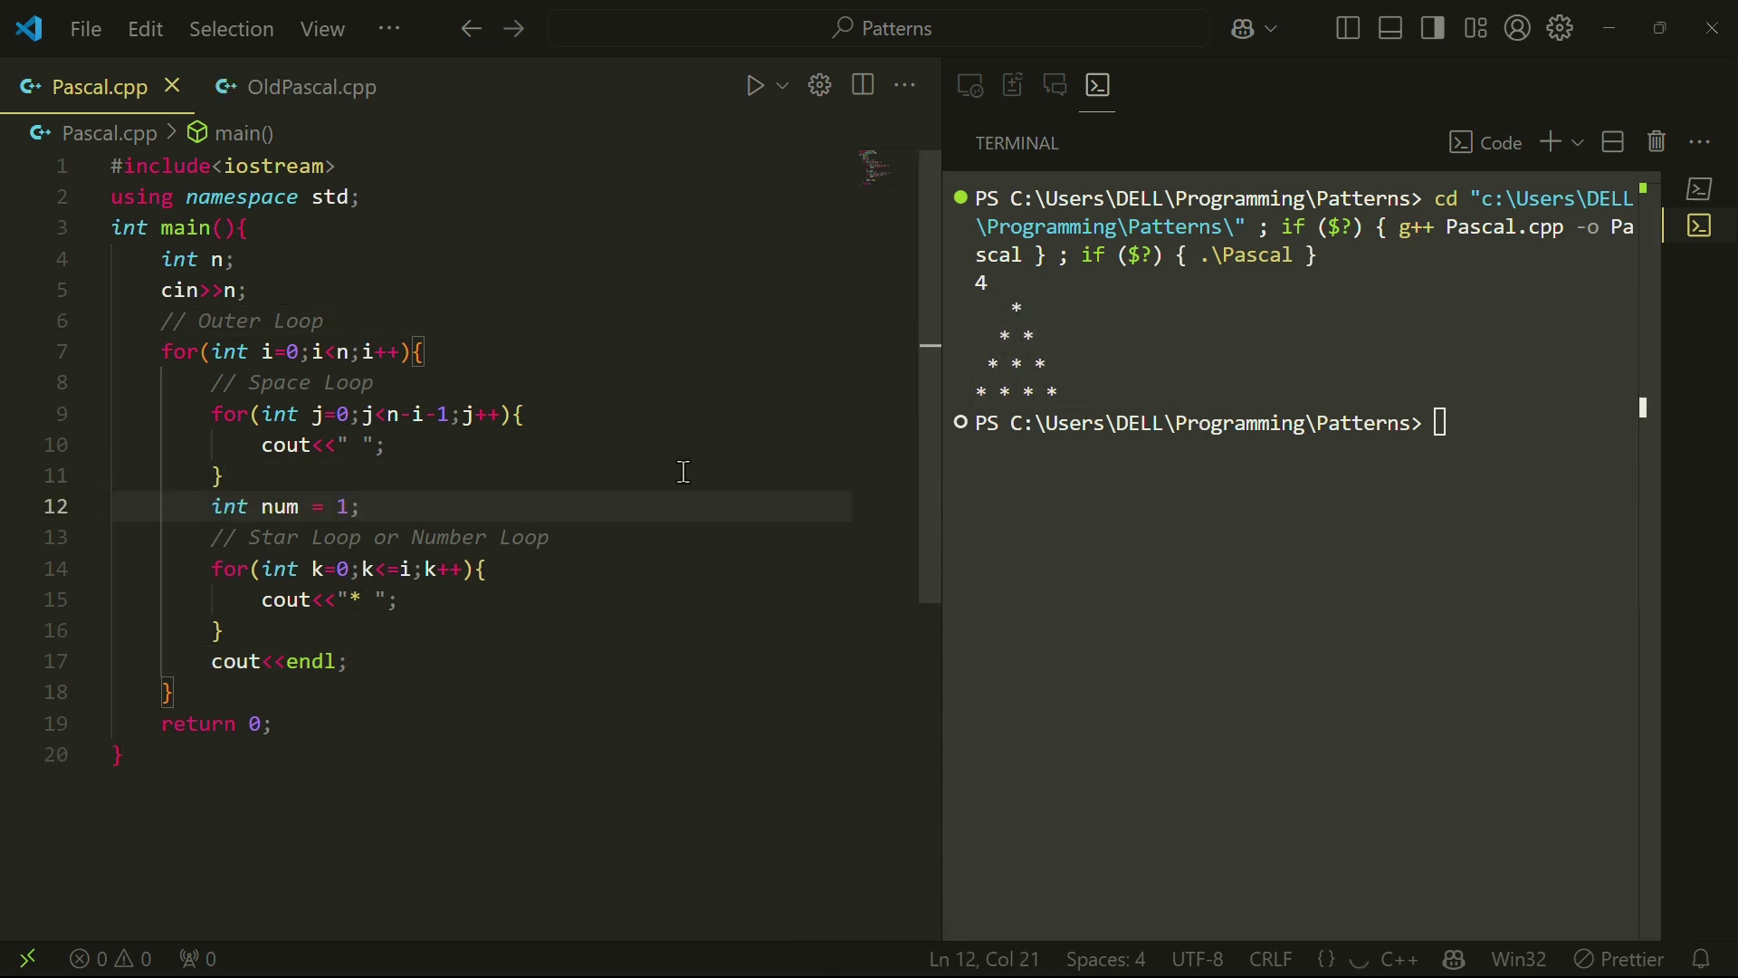
{"action": "type", "text": "num = num * (i-k)/(k+1);"}
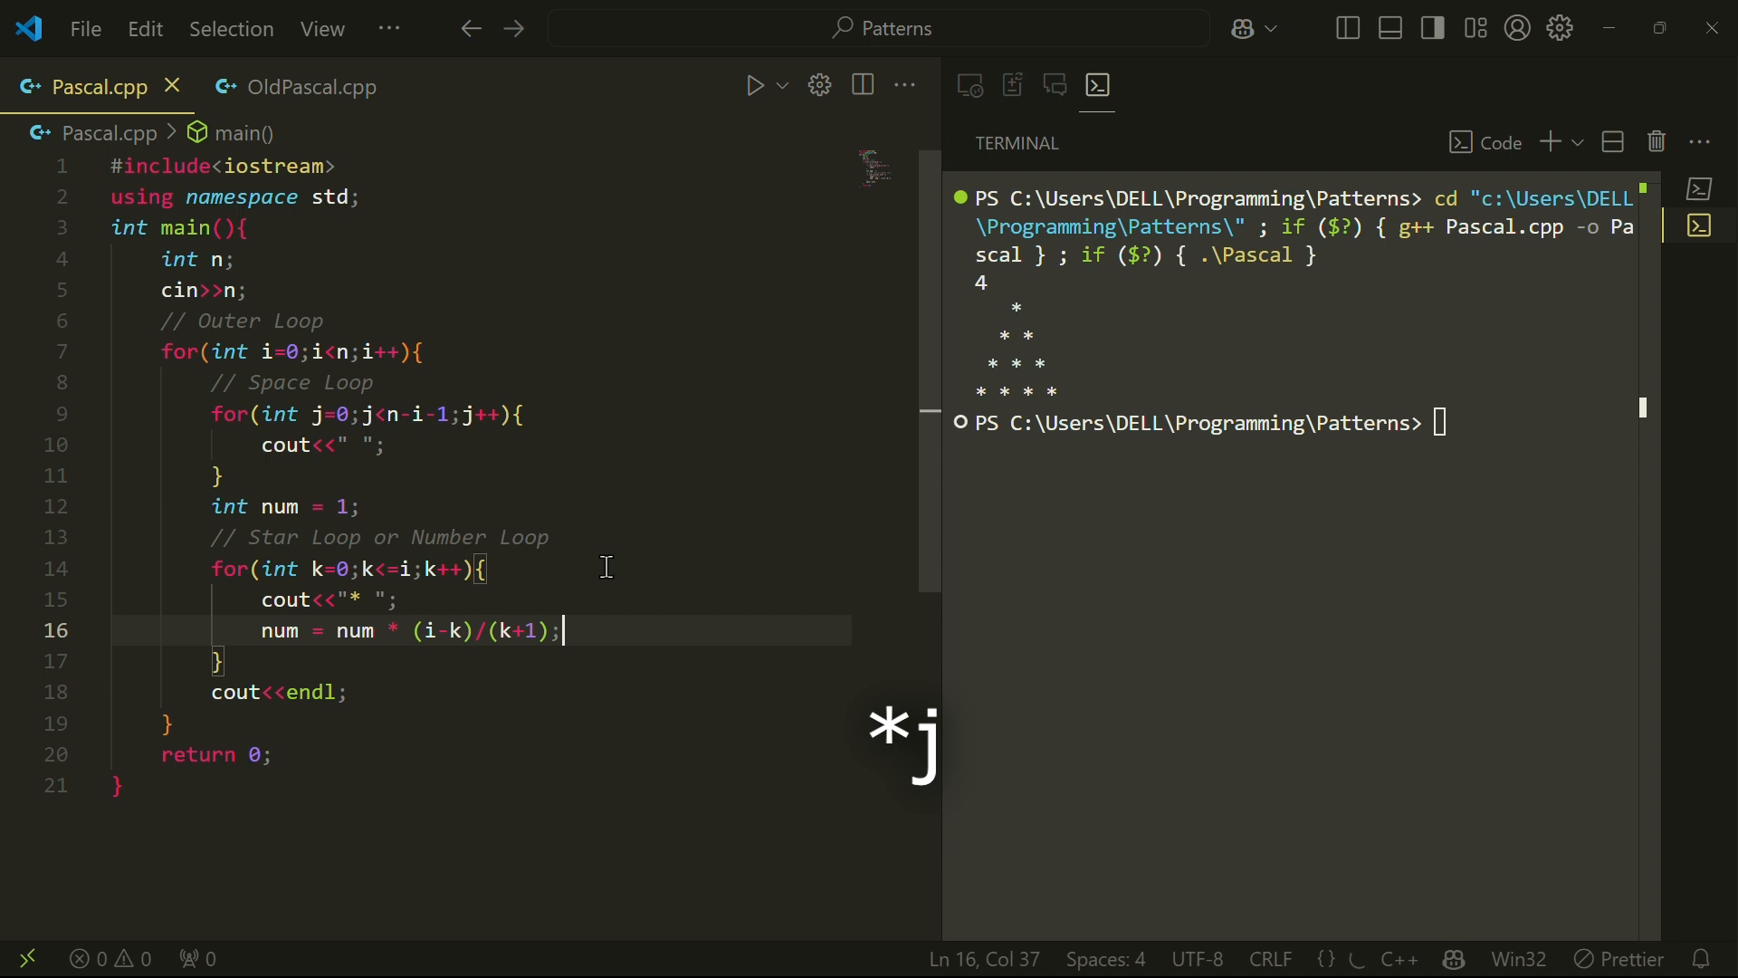
{"action": "type", "text": "num<<"}
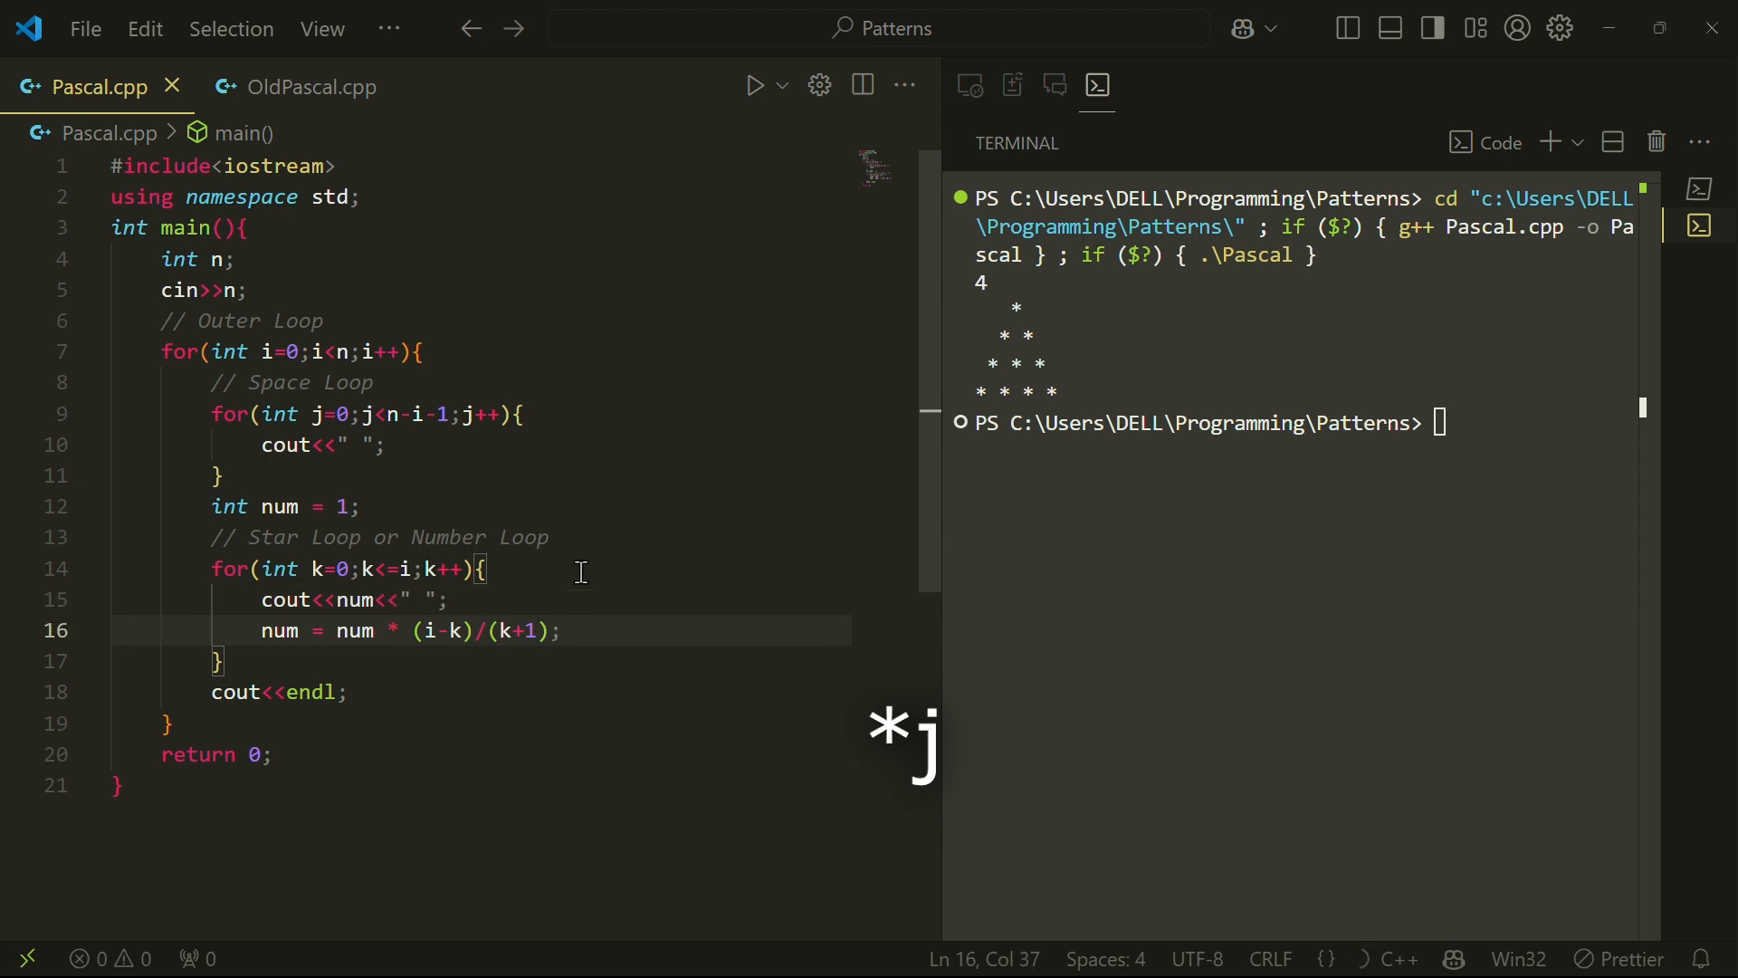
{"action": "left_click", "coordinate": [298, 87]}
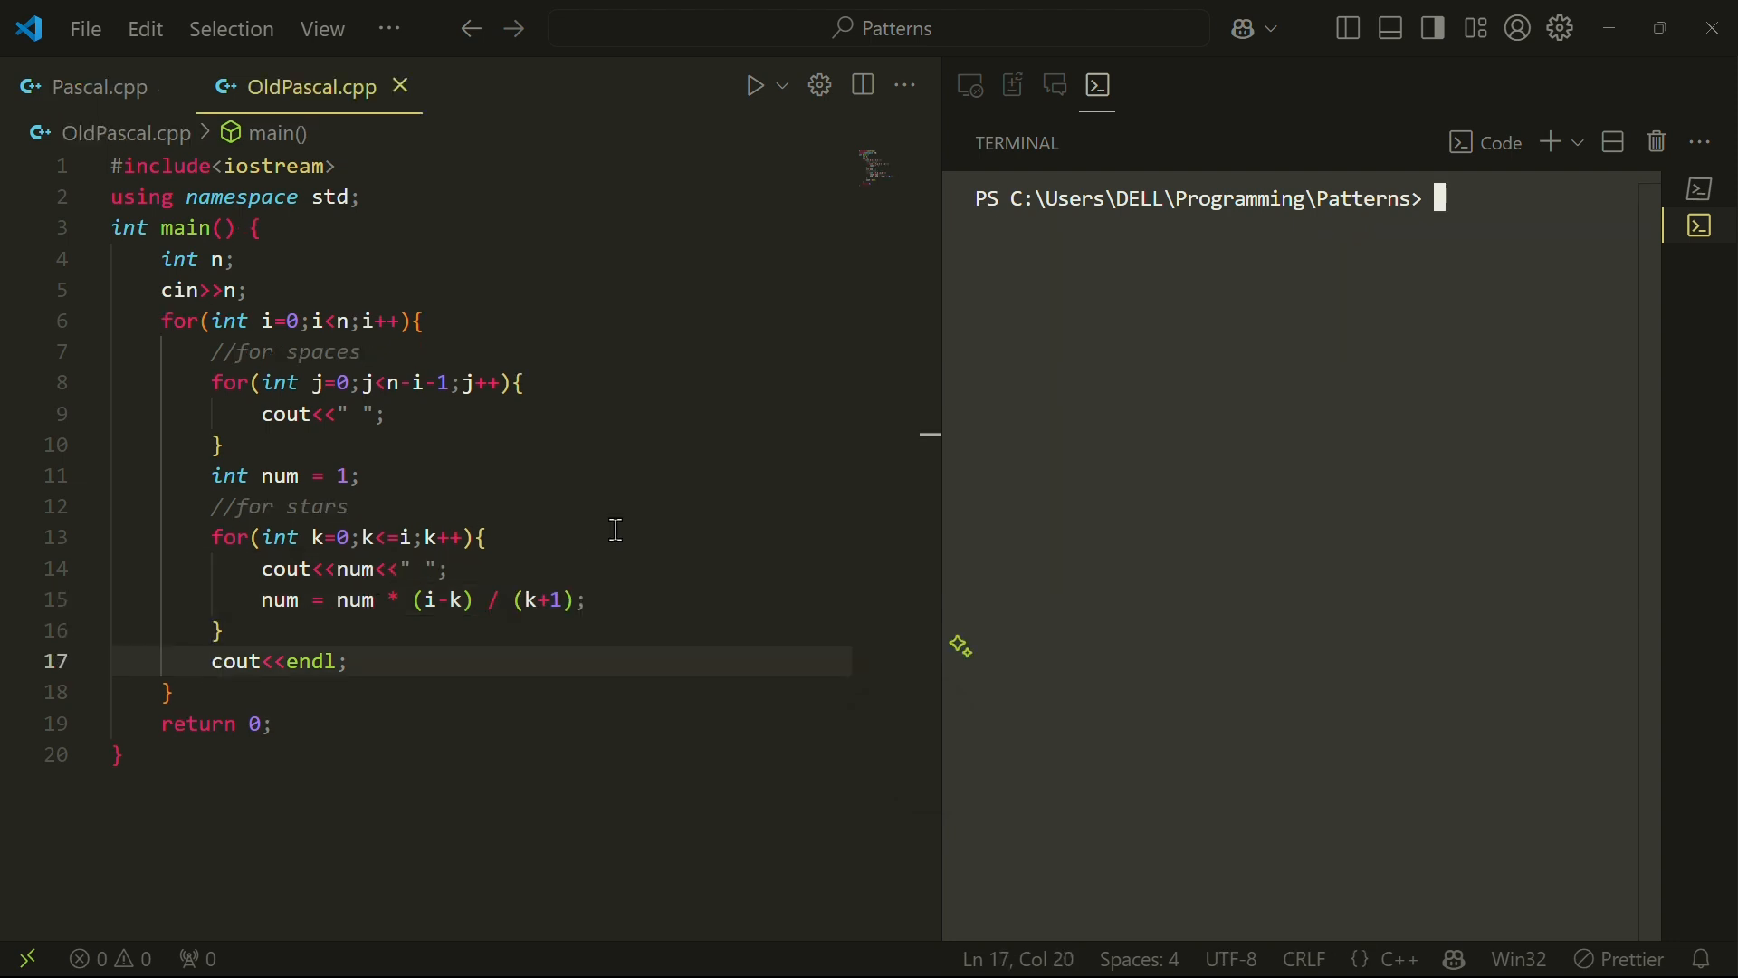
- Open Letters.cpp holding the star triangle template with the terminal cleared
{"action": "left_click", "coordinate": [753, 85]}
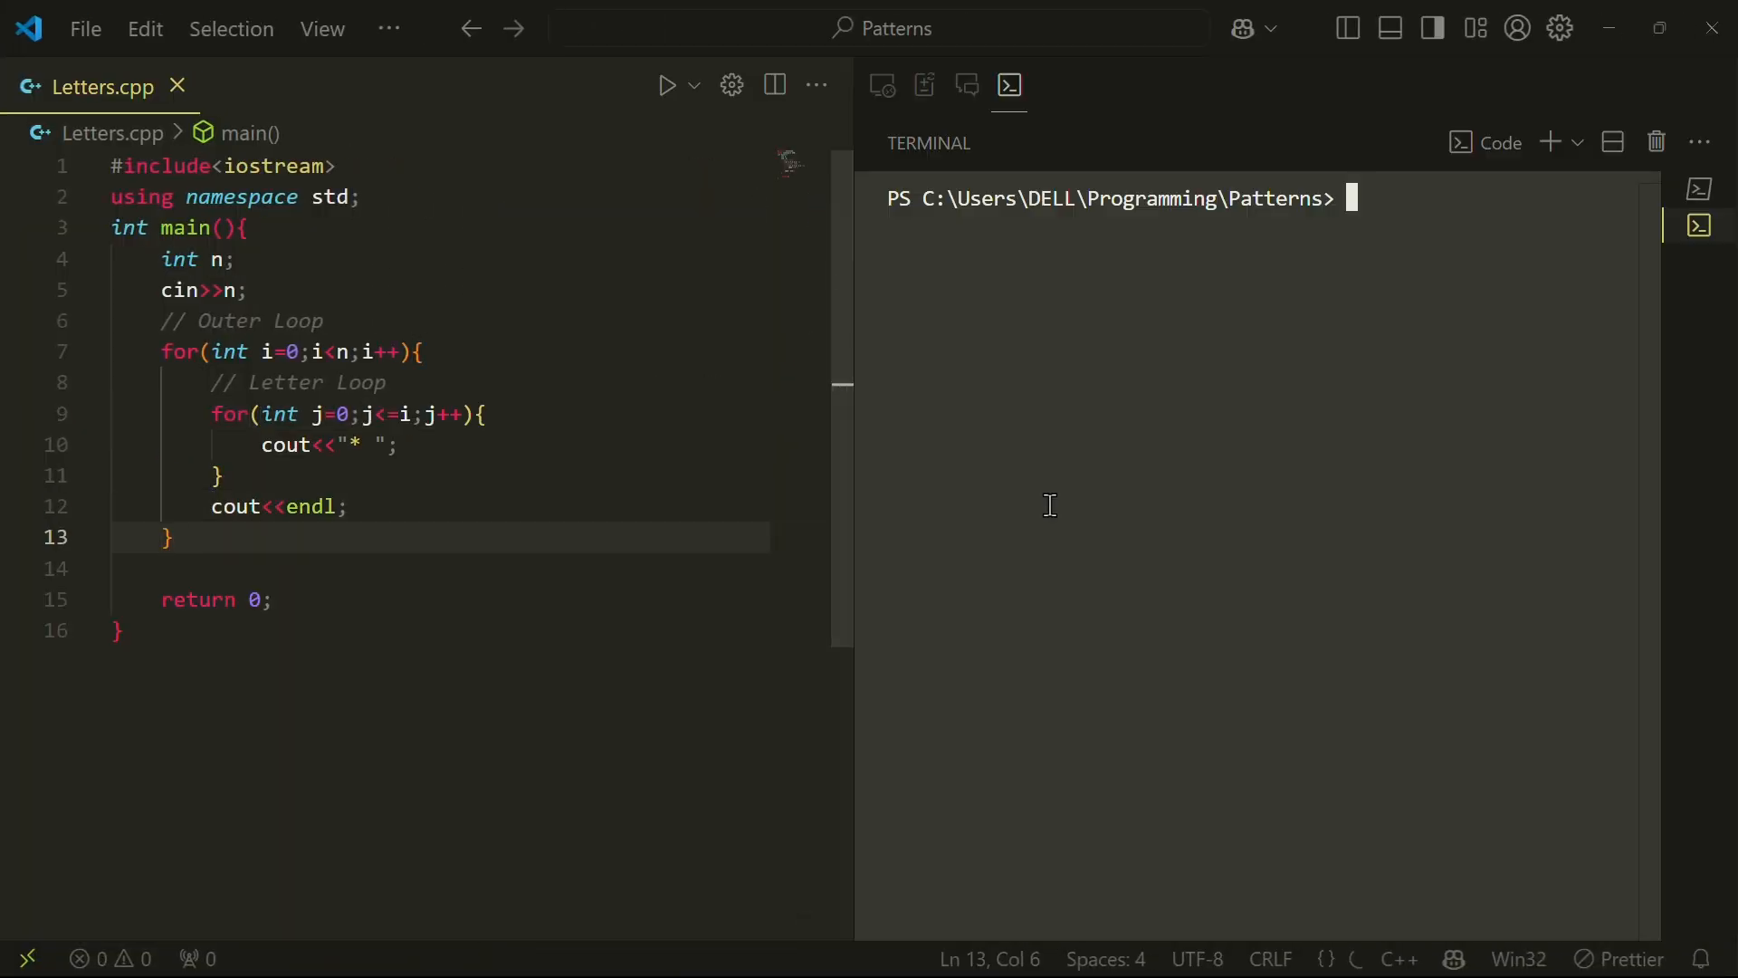
- Run Letters.cpp for input 4 and declare char ch = 'A'; under cin>>n;
{"action": "left_click", "coordinate": [665, 85]}
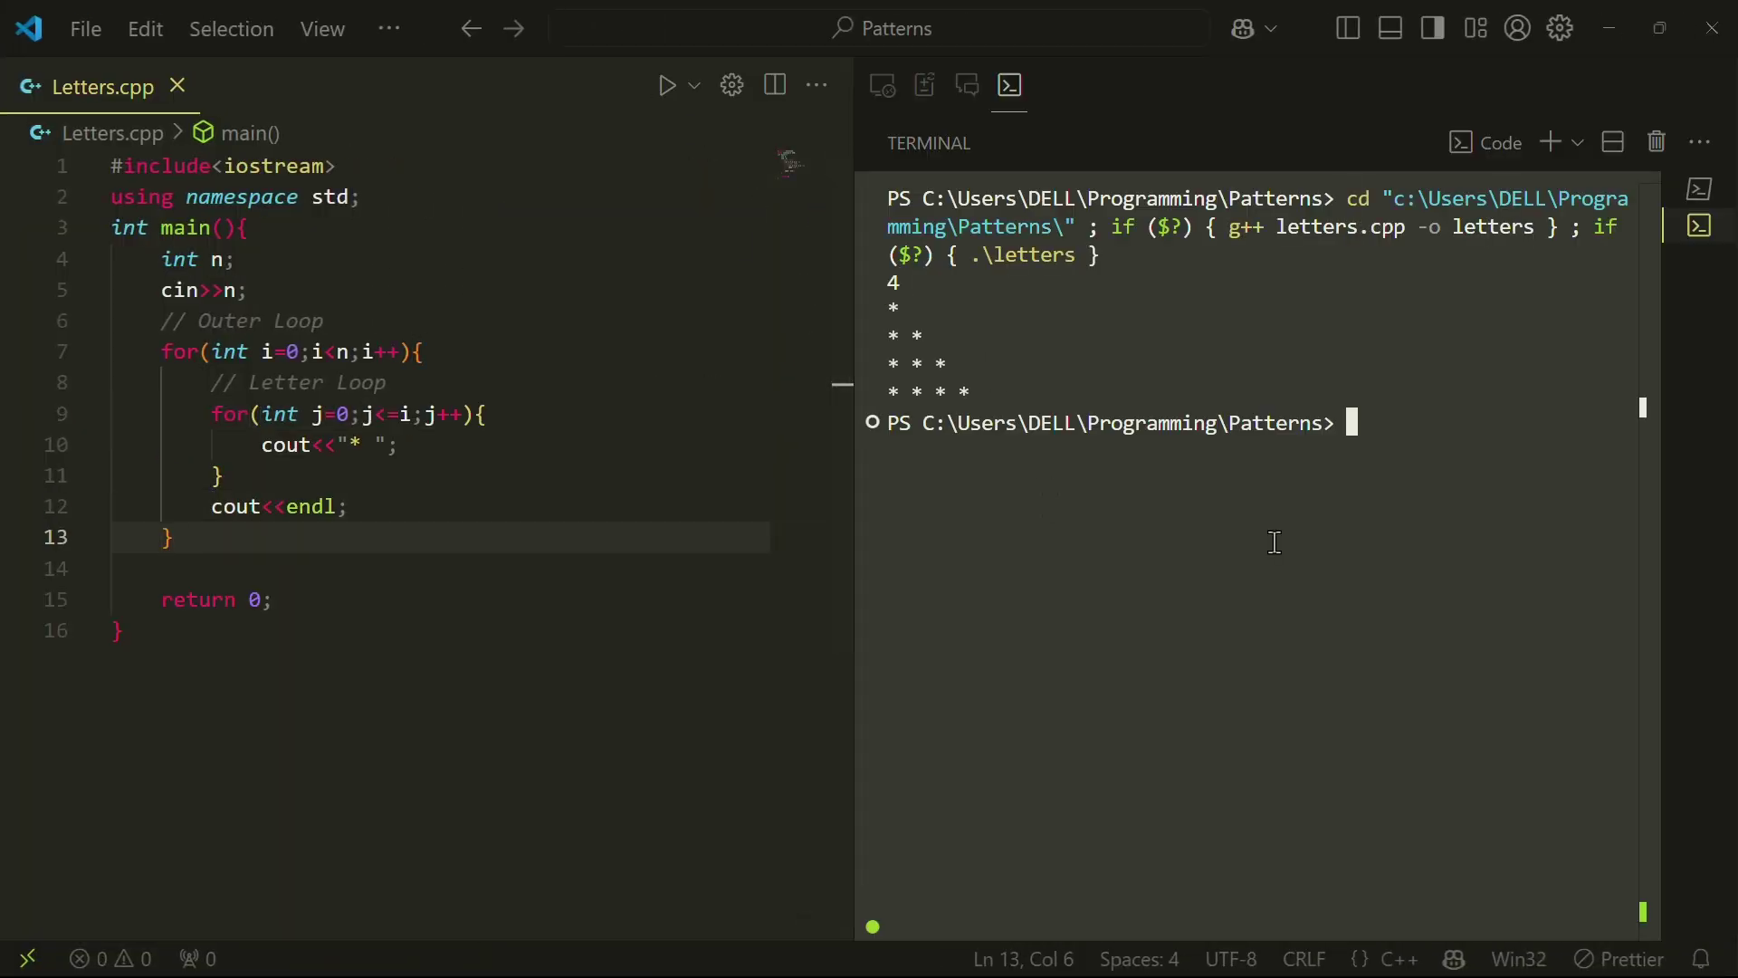
{"action": "type", "text": "char ch = 'A';"}
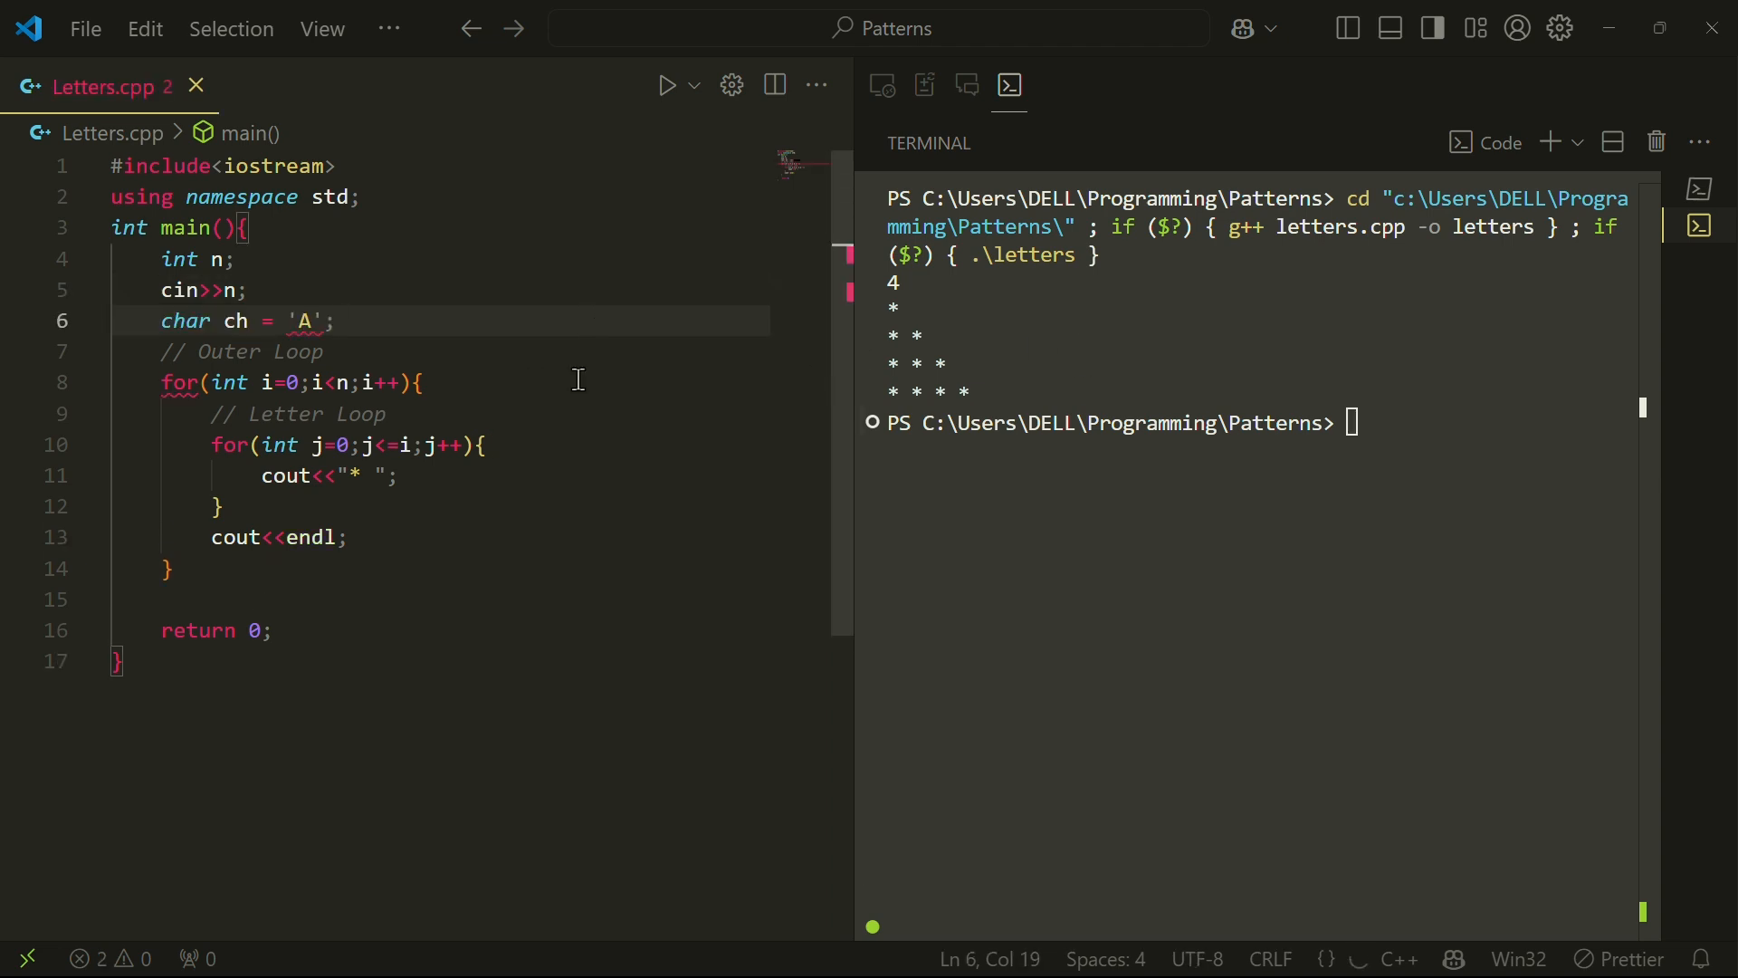